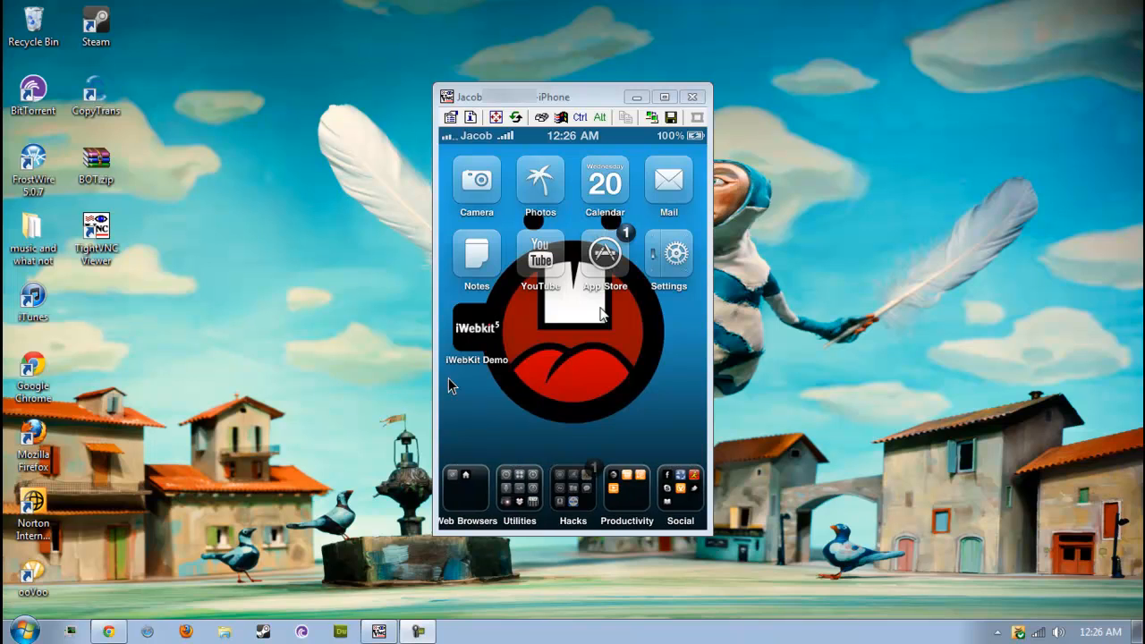
Step: Swipe the dock to its second page and launch the web browser to a blank page
click(573, 491)
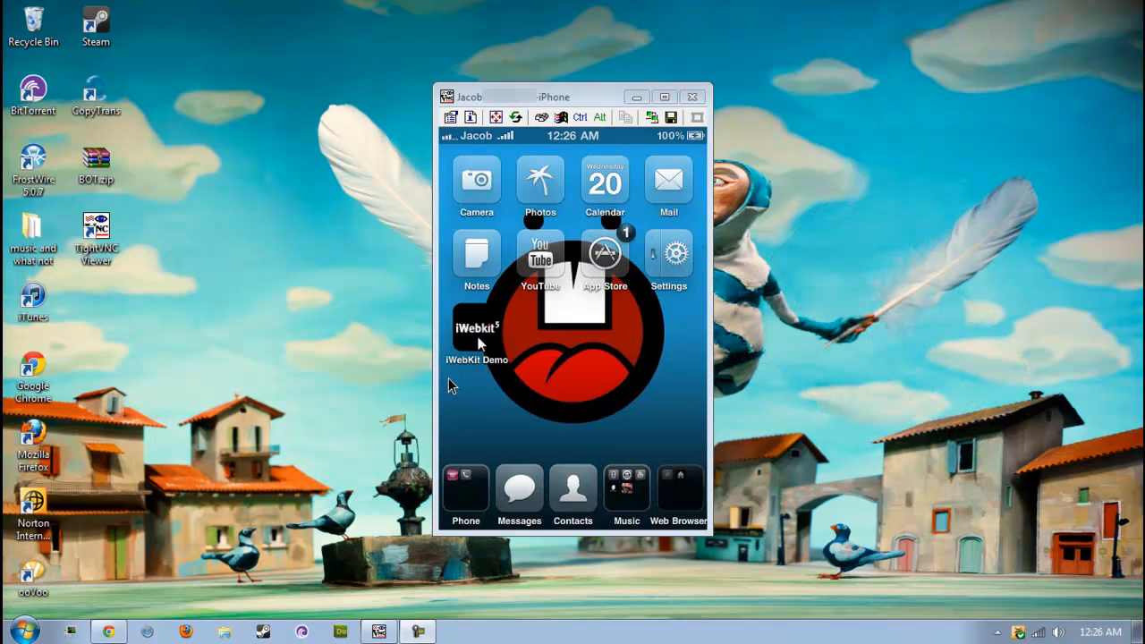
click(678, 487)
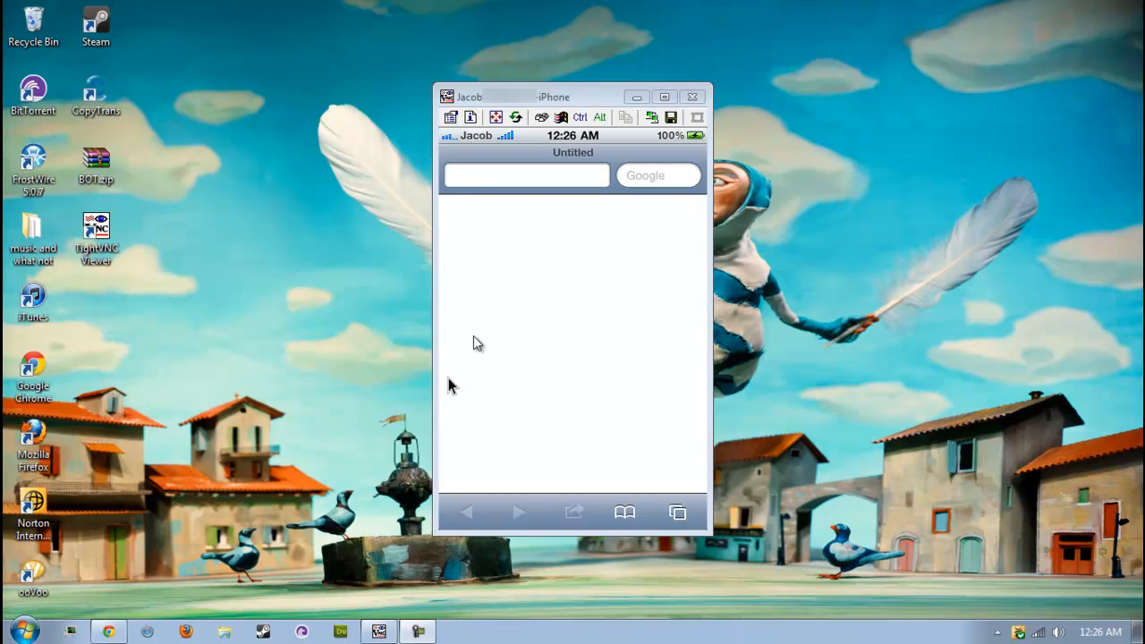
Step: Enter jailbreakme.com in Safari's address bar and load the site
click(526, 175)
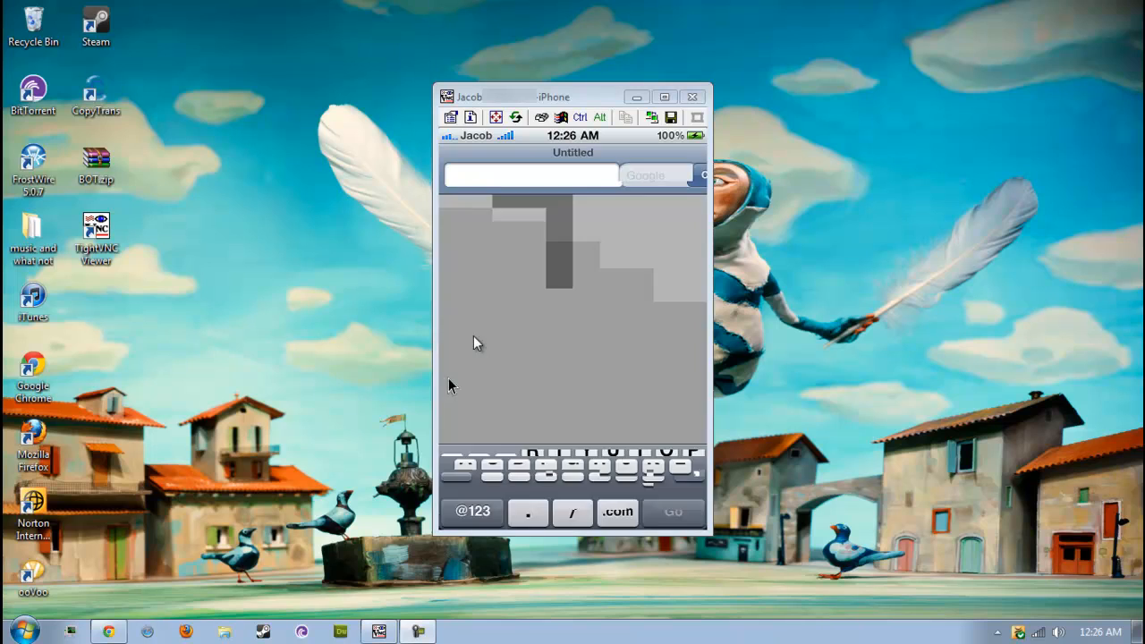
click(530, 176)
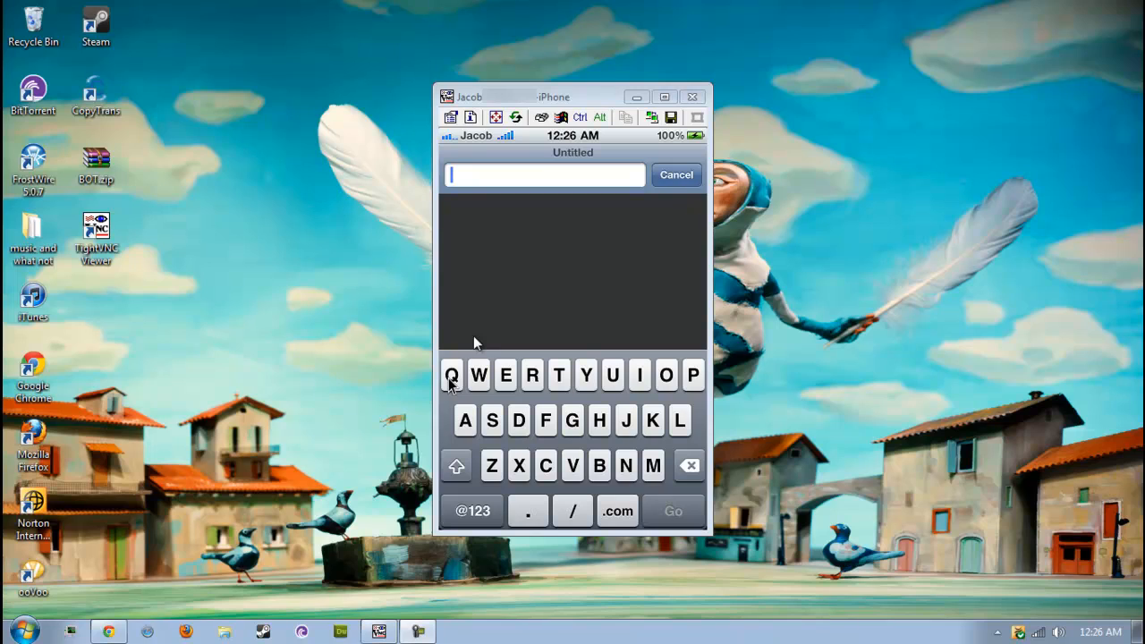
text(j)
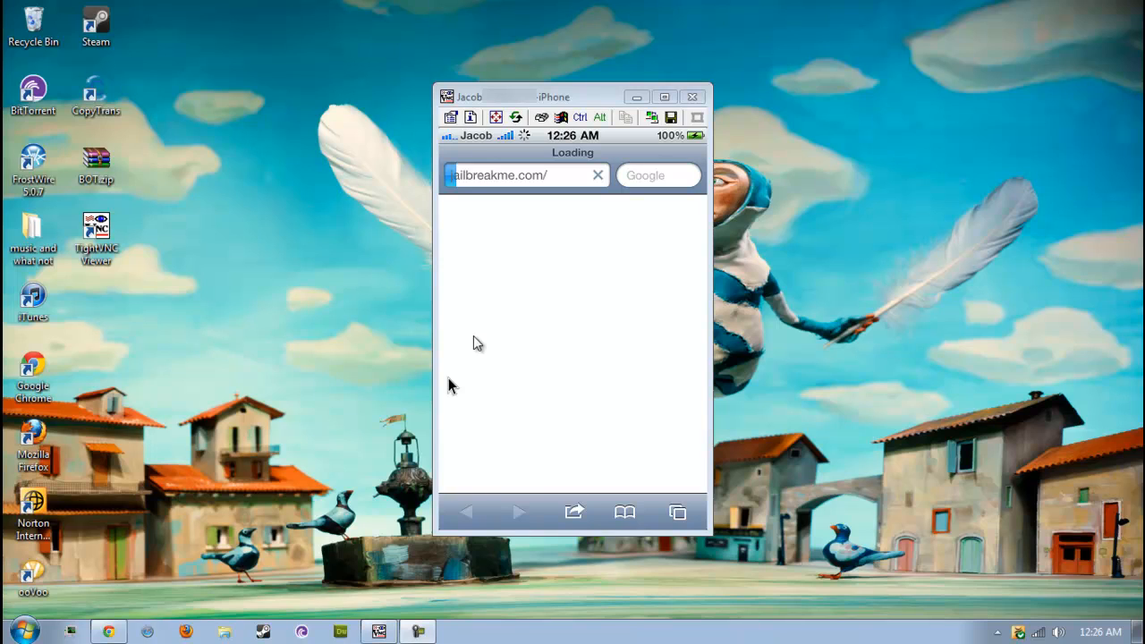
mouse_move(304, 301)
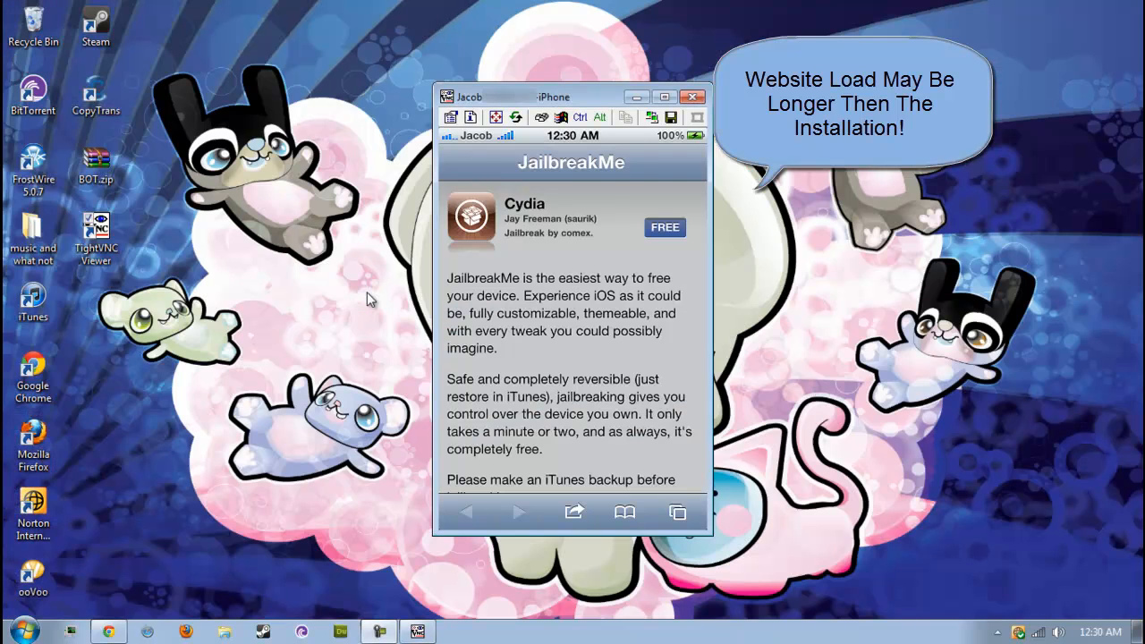
mouse_move(336, 242)
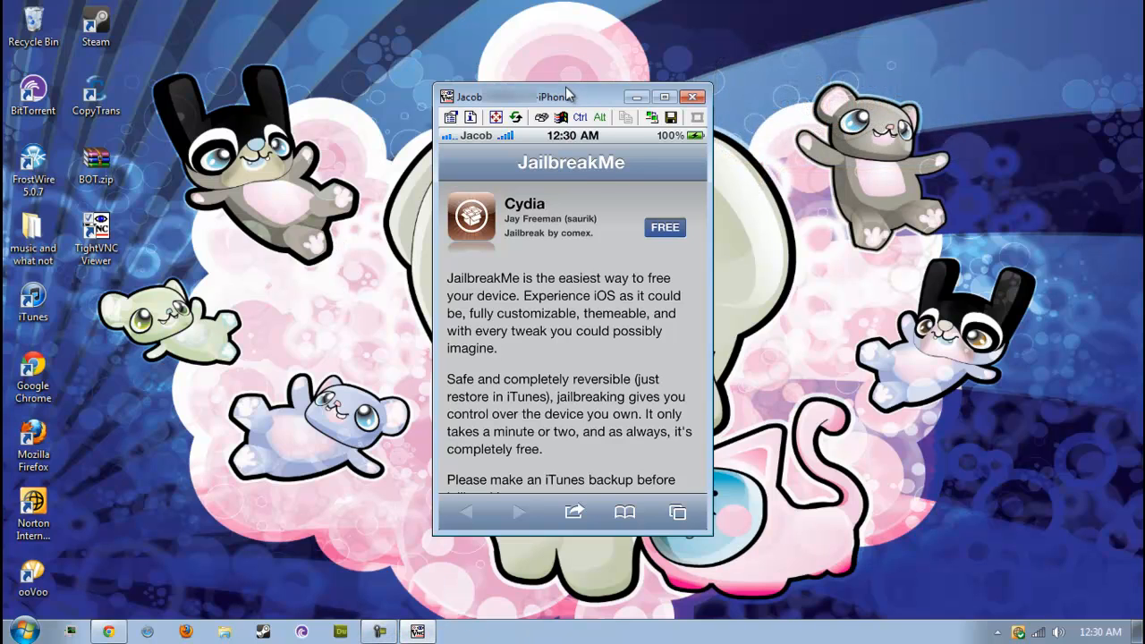
Step: Read through the JailbreakMe More Information page, go back, and return to the home screen
drag(563, 97, 559, 77)
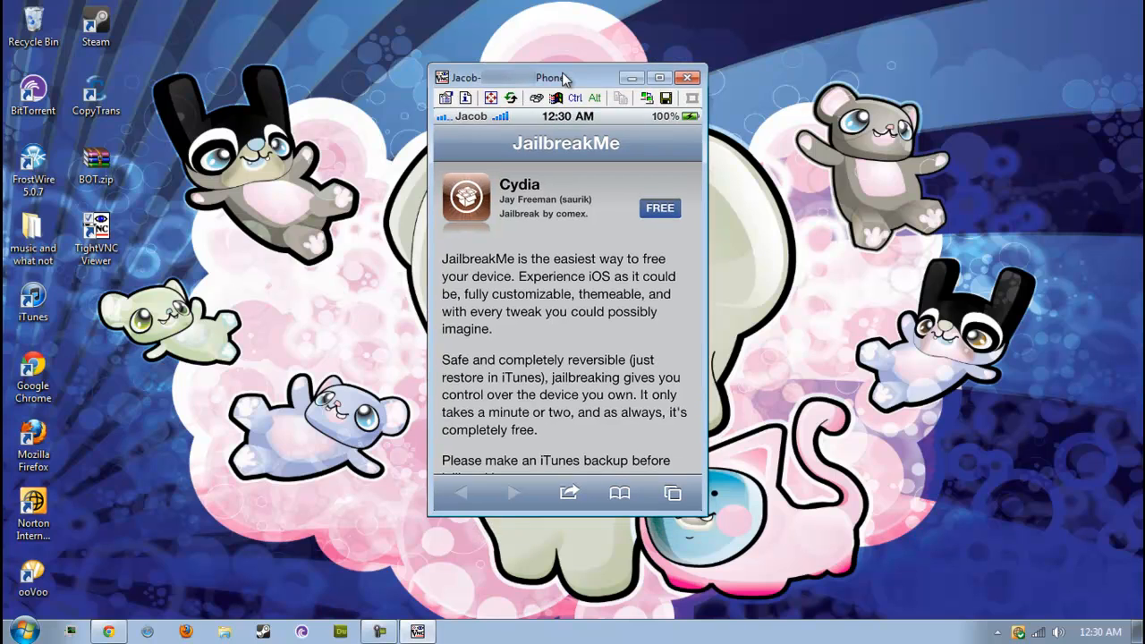
scroll(down, 3)
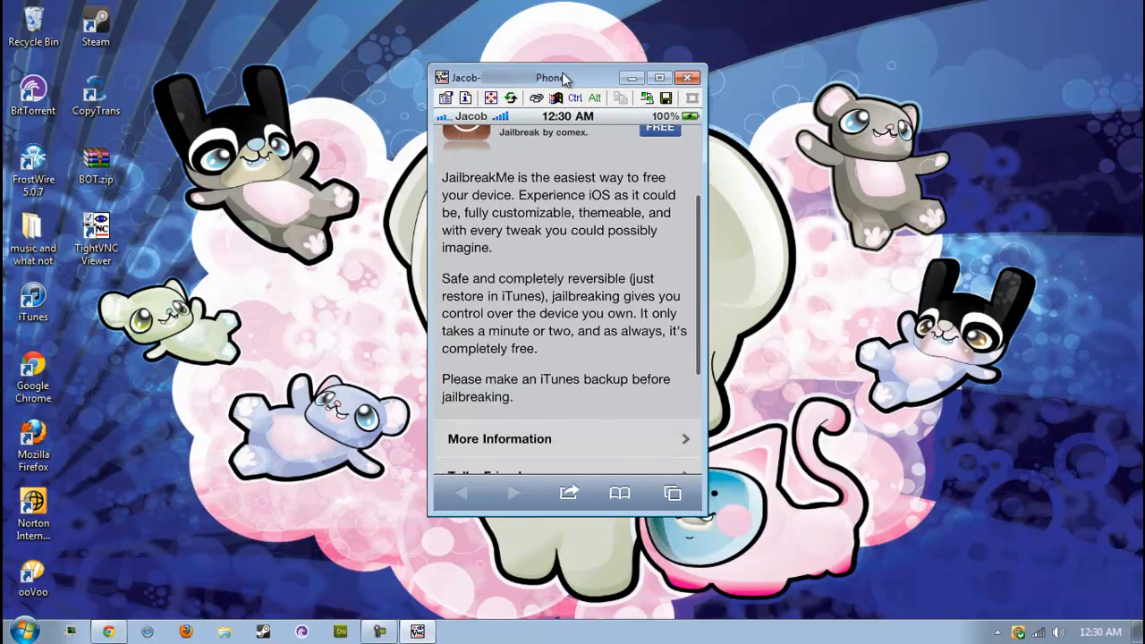
scroll(down, 3)
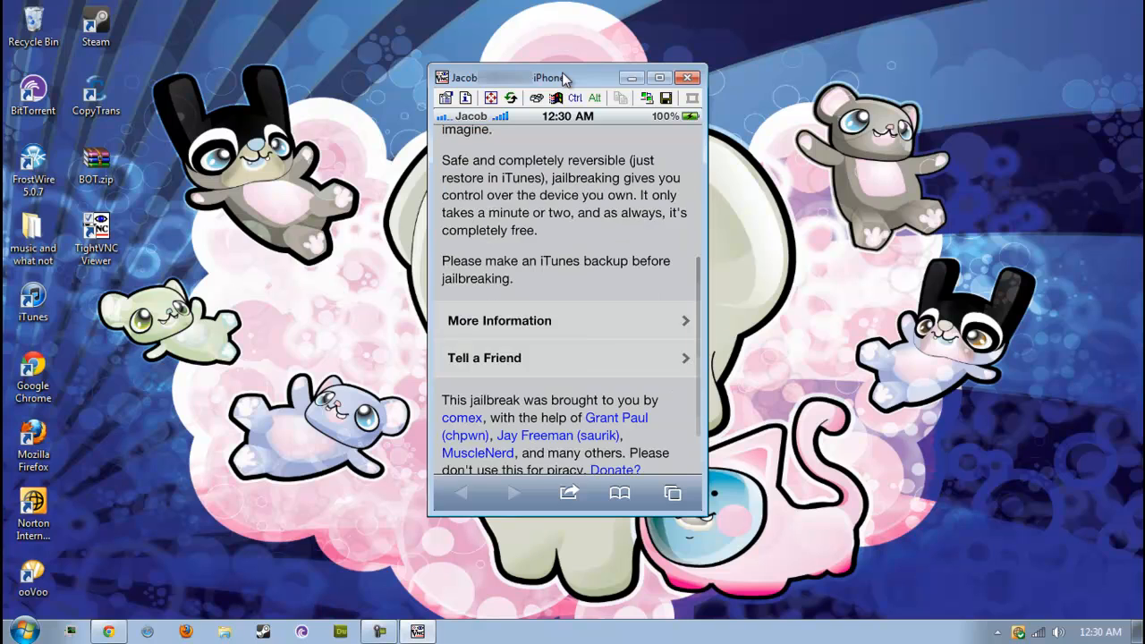
scroll(down, 3)
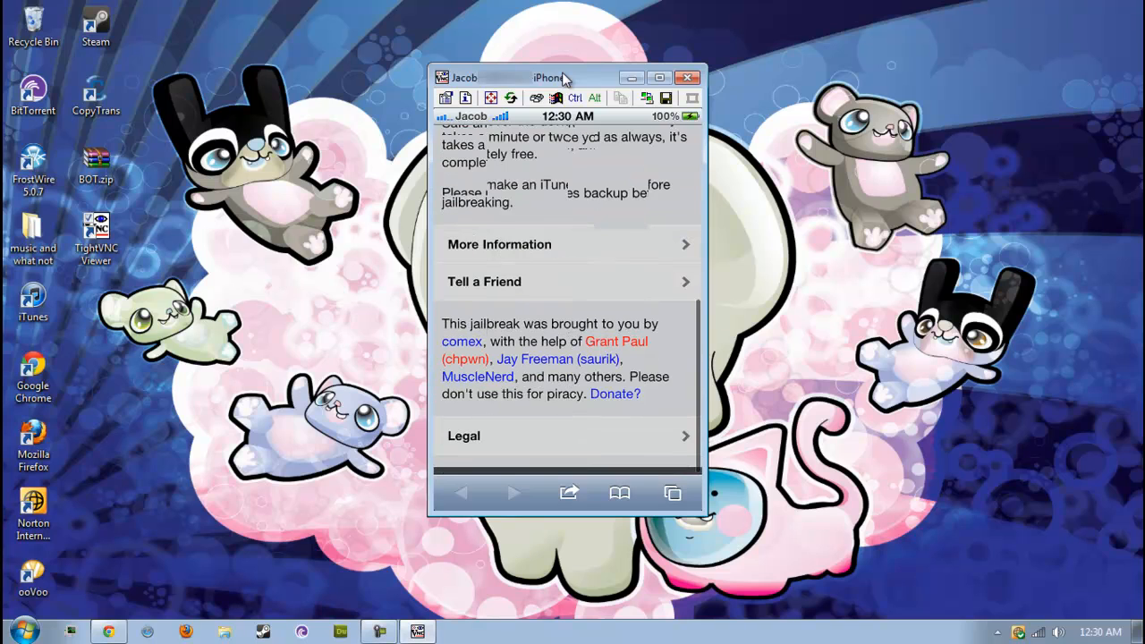
scroll(up, 3)
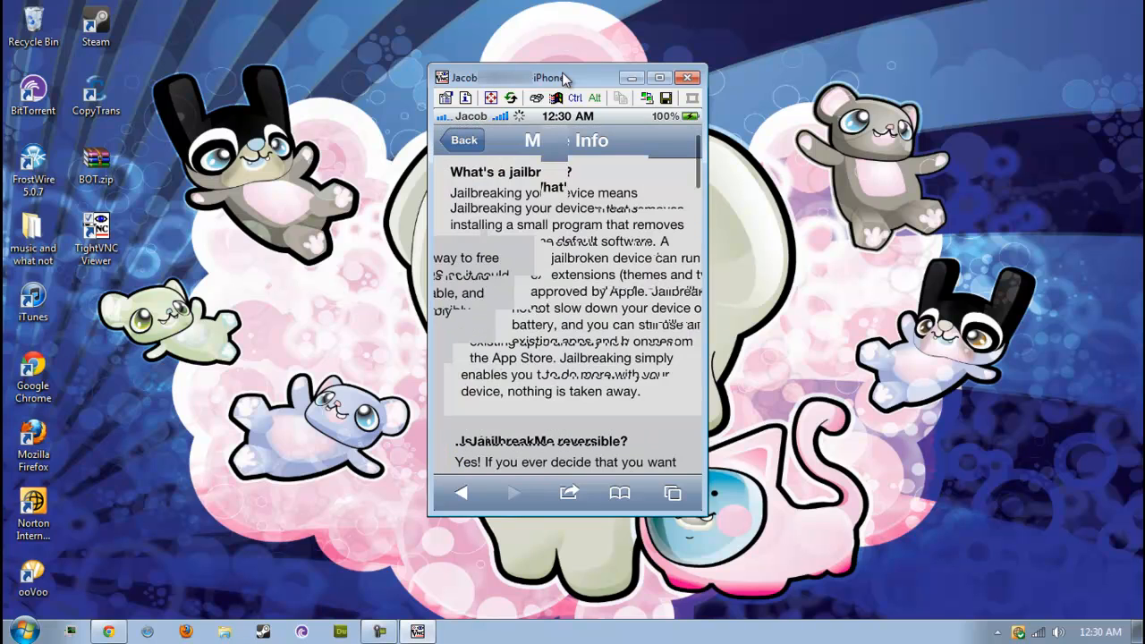
click(462, 140)
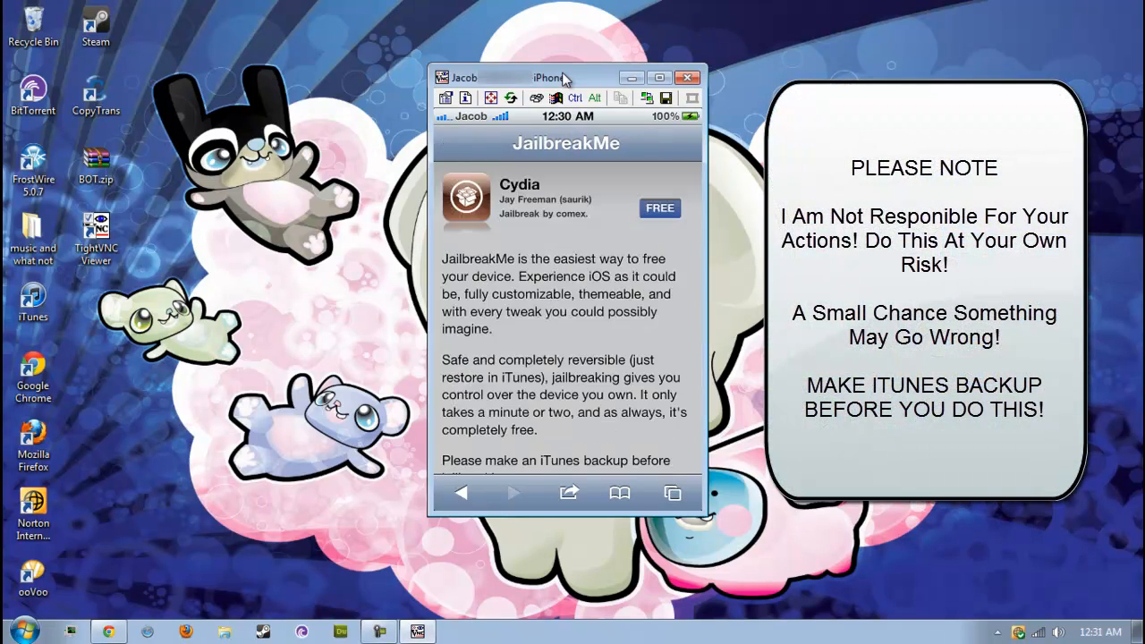
scroll(down, 3)
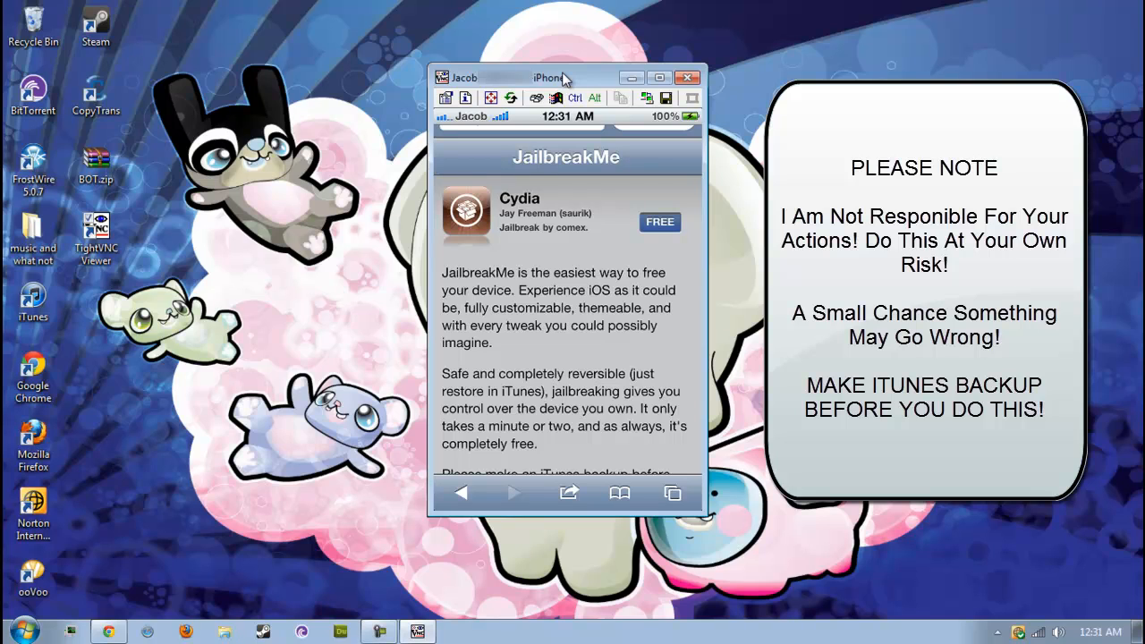
click(658, 222)
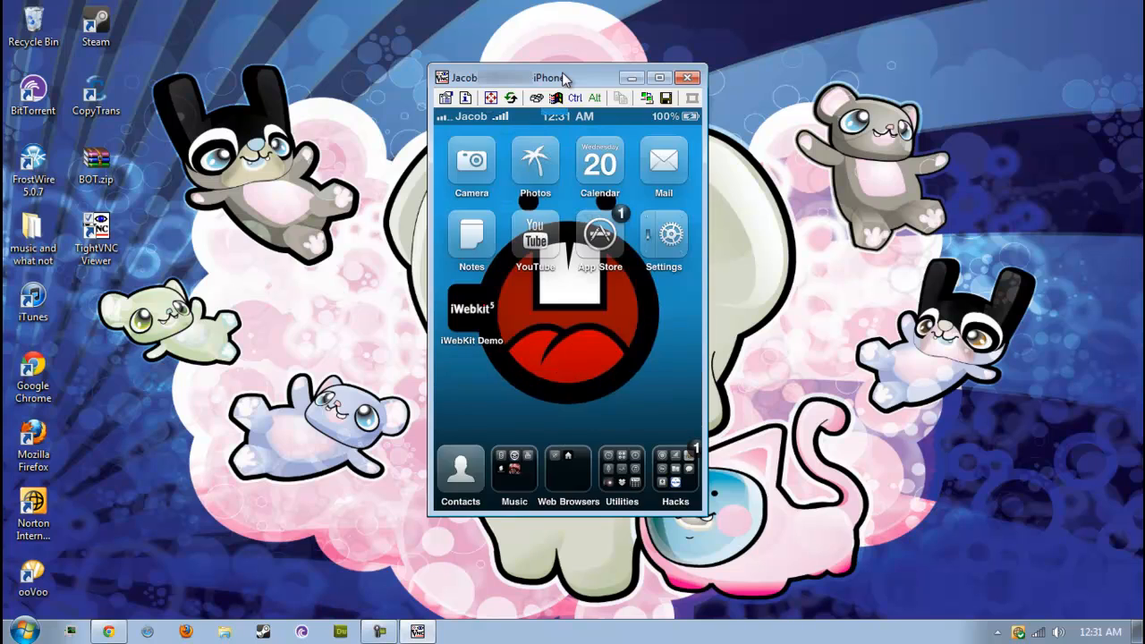
Step: Go to Settings > General > About to show the device details
click(662, 233)
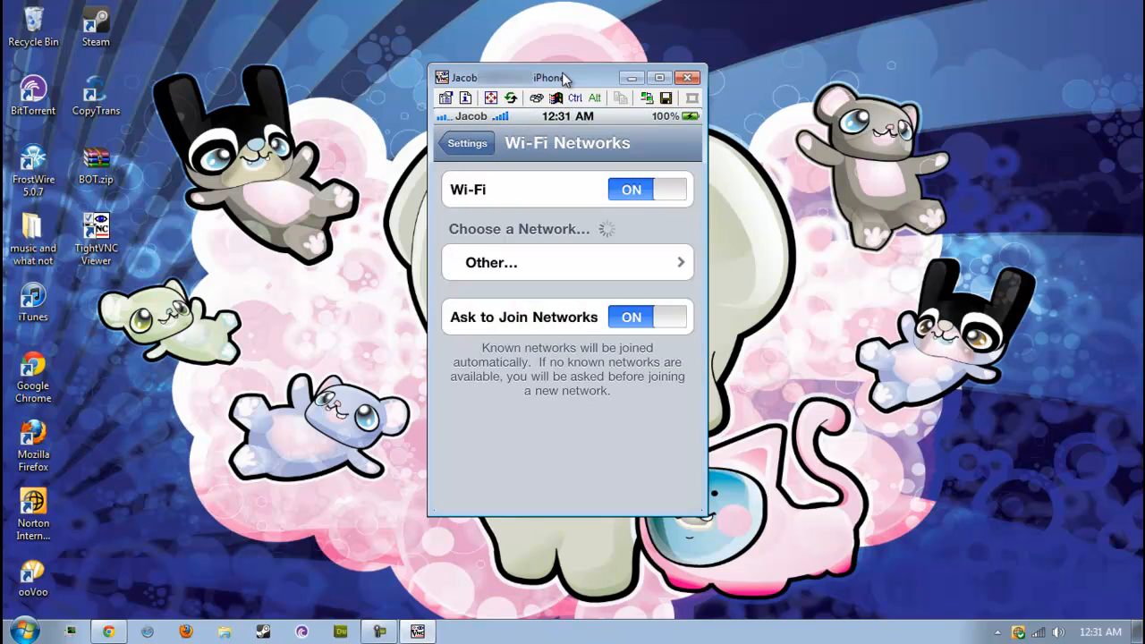
click(467, 143)
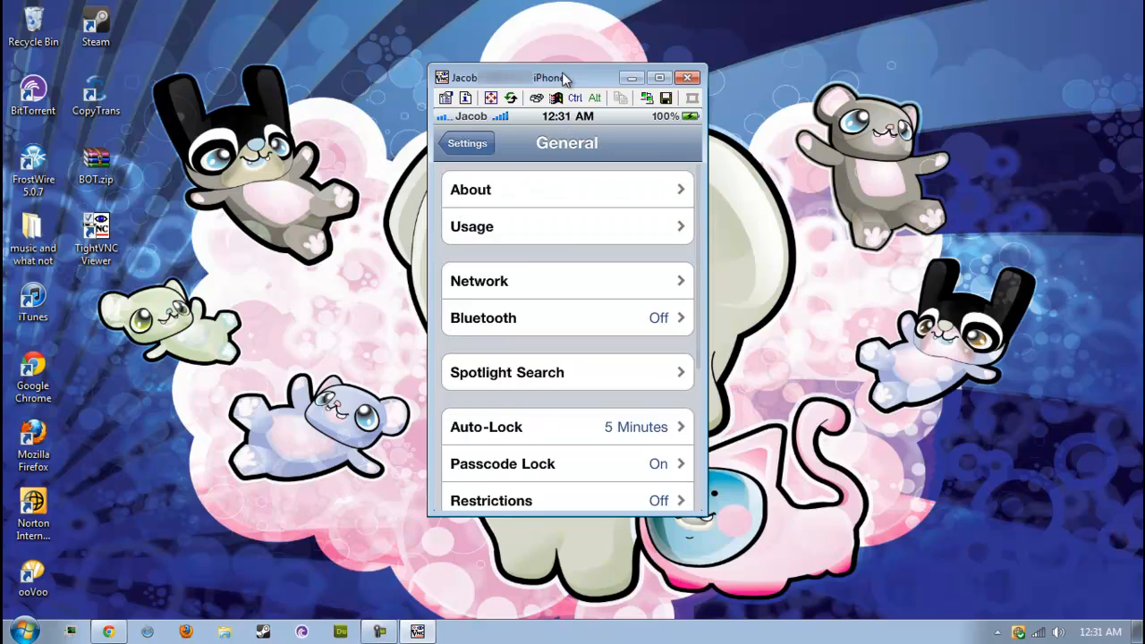
click(566, 189)
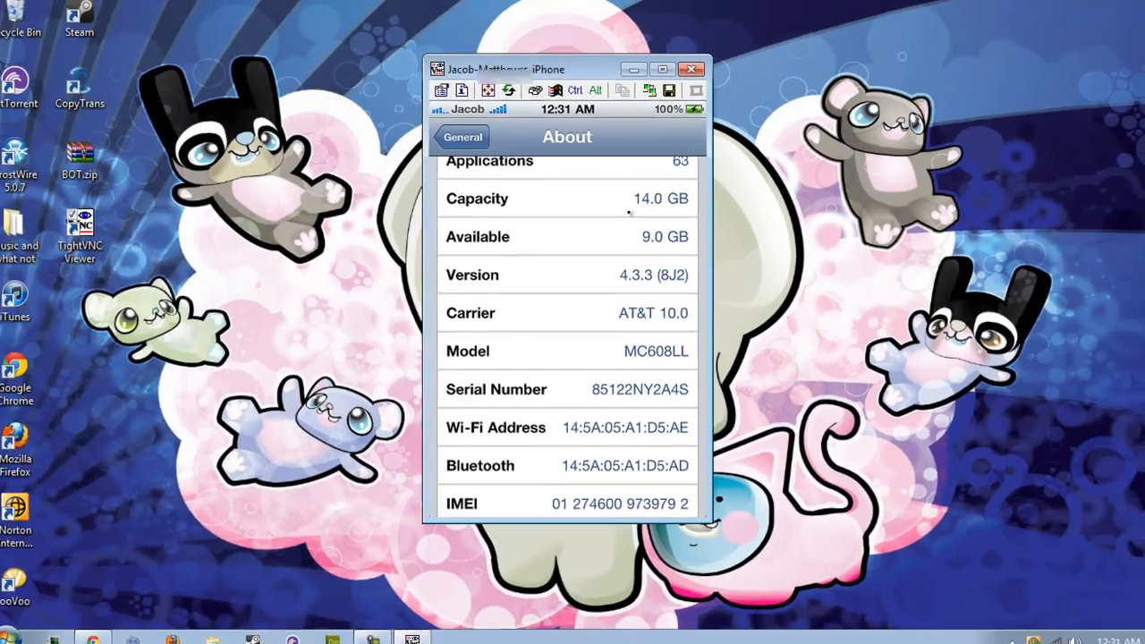
Step: Confirm the software version reads 4.3.3 (8J2), then back out to the home screen
scroll(up, 3)
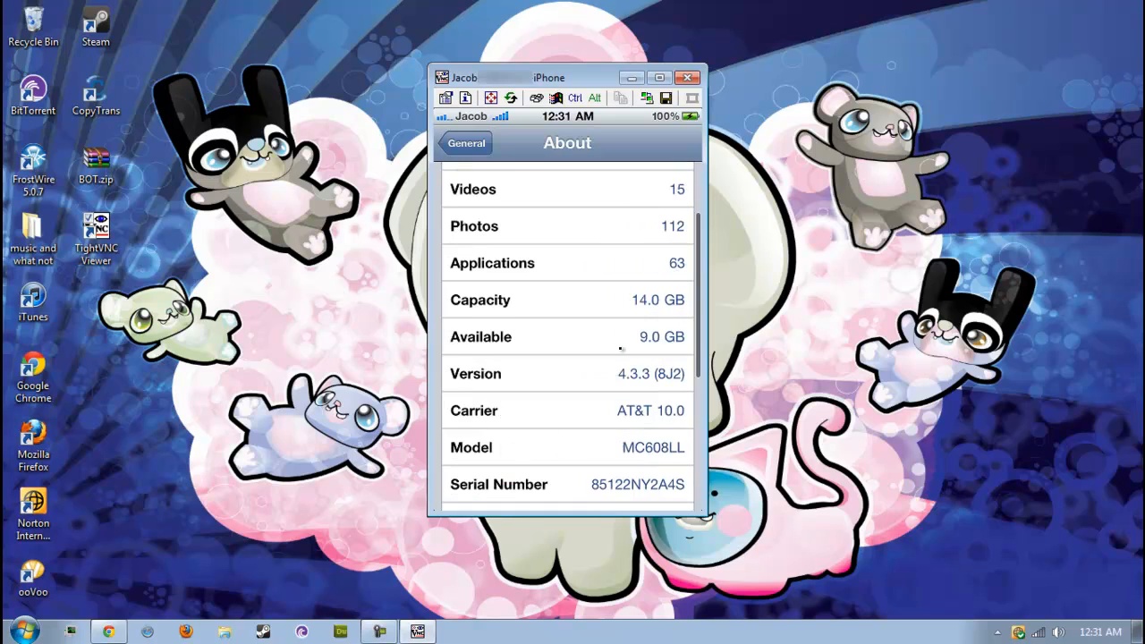
scroll(up, 3)
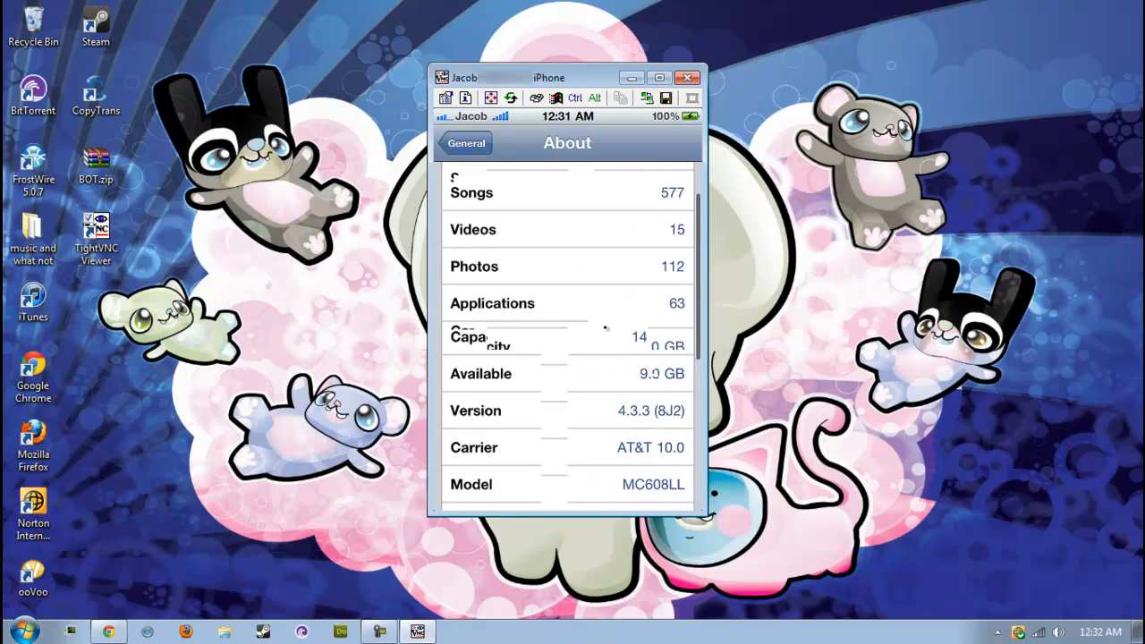
scroll(down, 3)
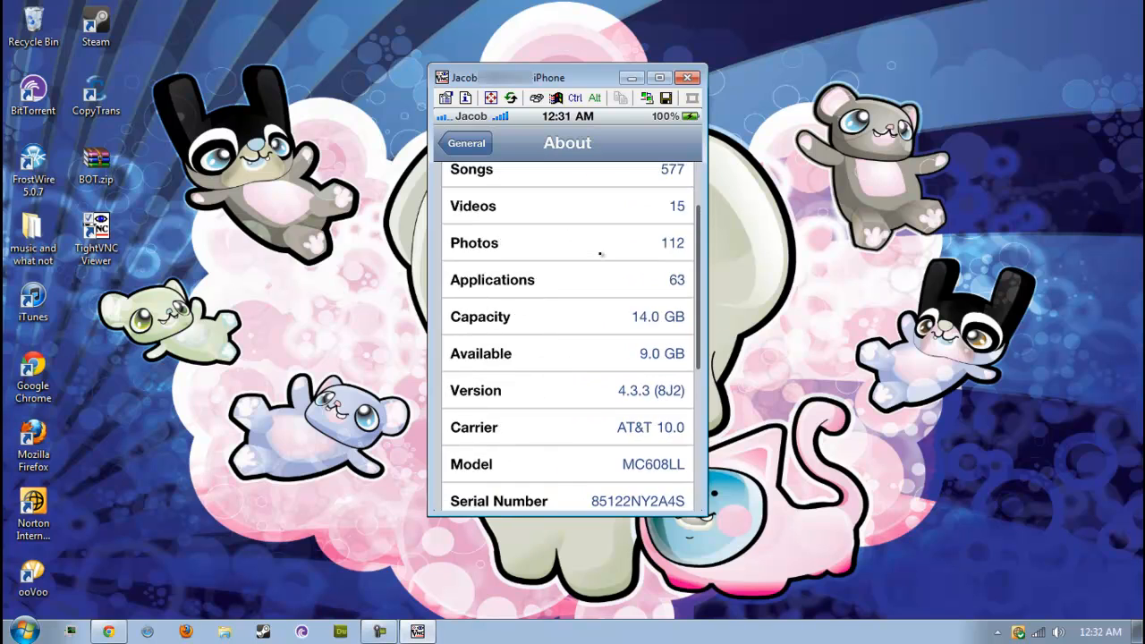
click(466, 143)
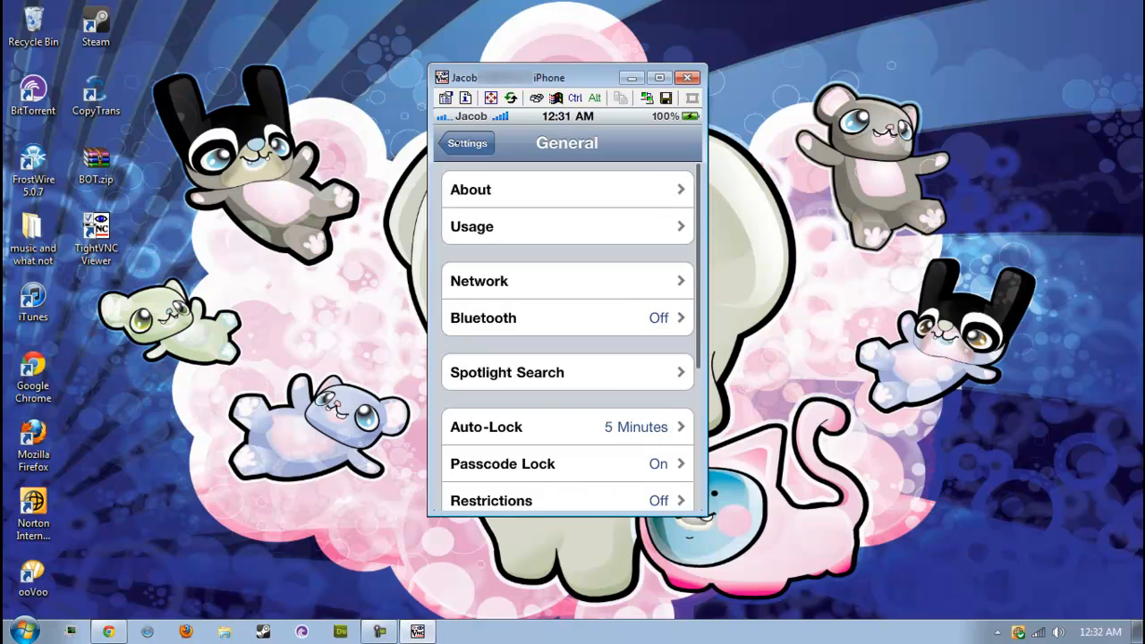
click(465, 144)
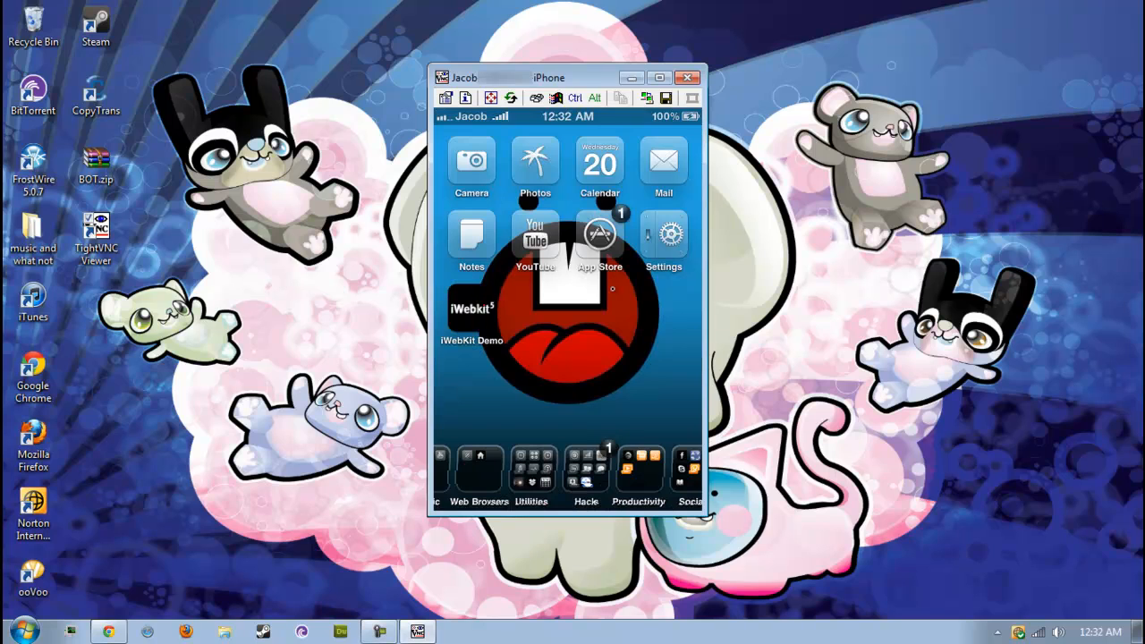
Step: Launch Cydia, glance at the Changes list, and return to the Manage section
click(585, 468)
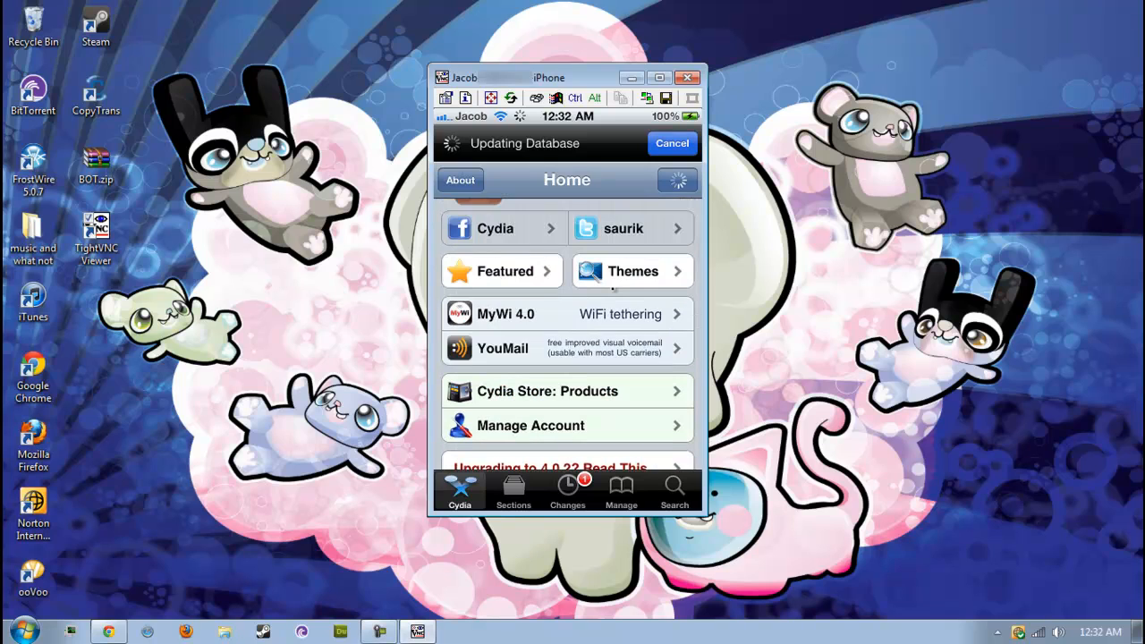
click(621, 490)
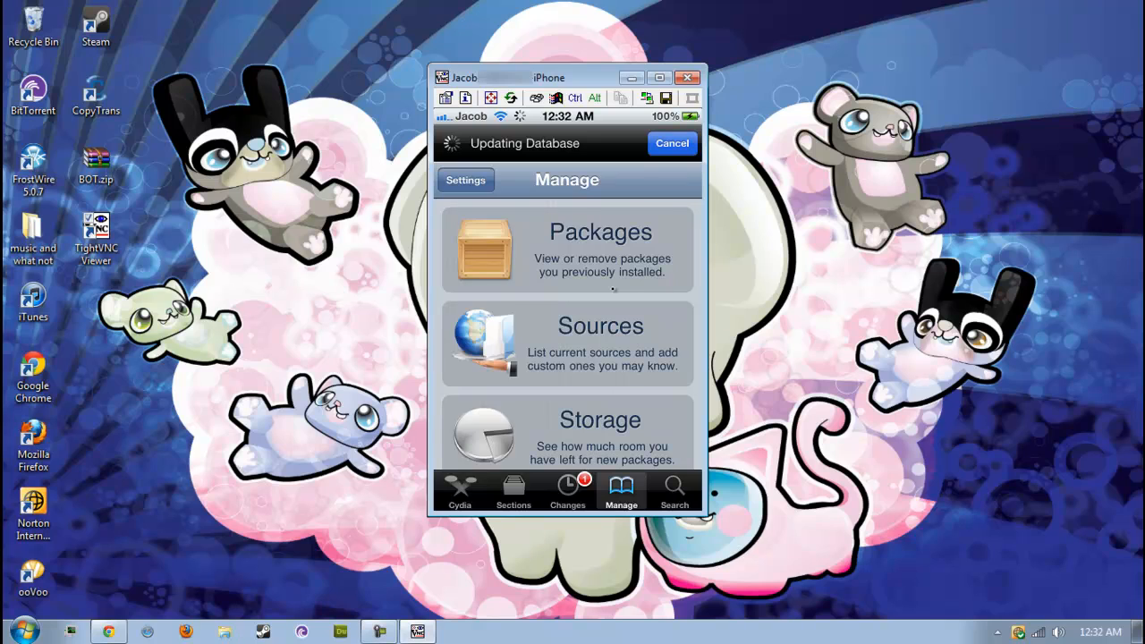
click(567, 491)
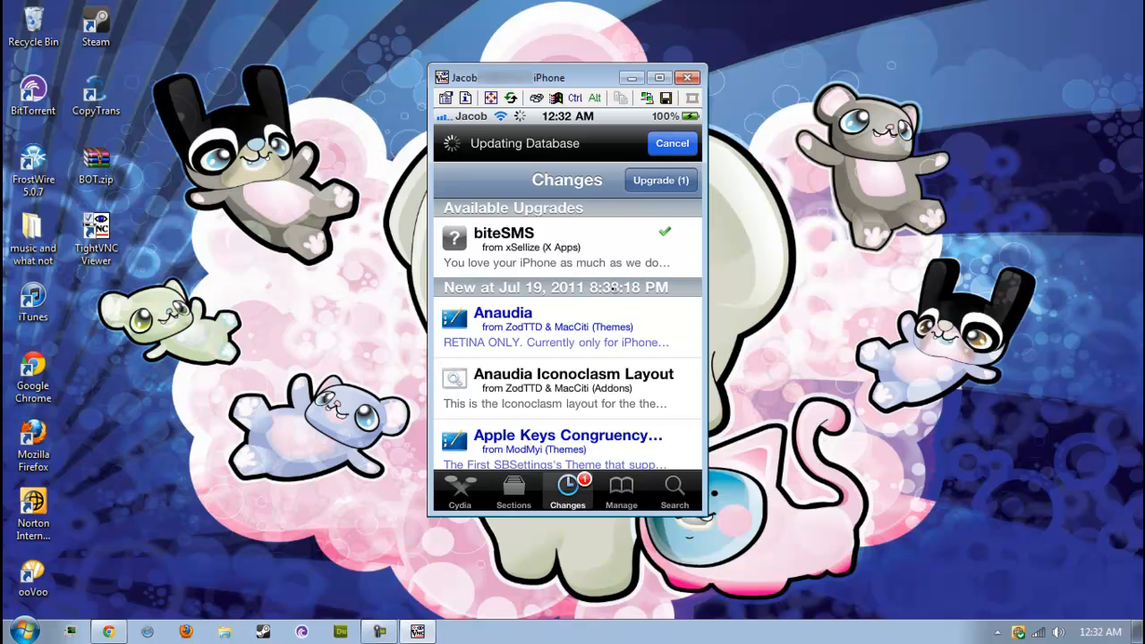
scroll(down, 3)
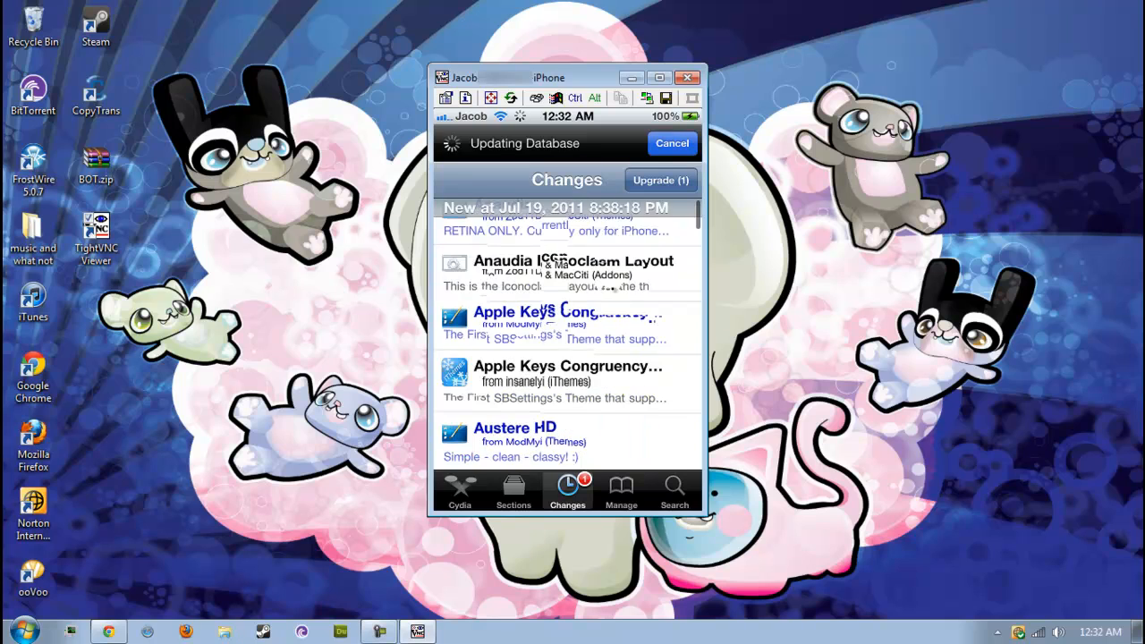
click(620, 490)
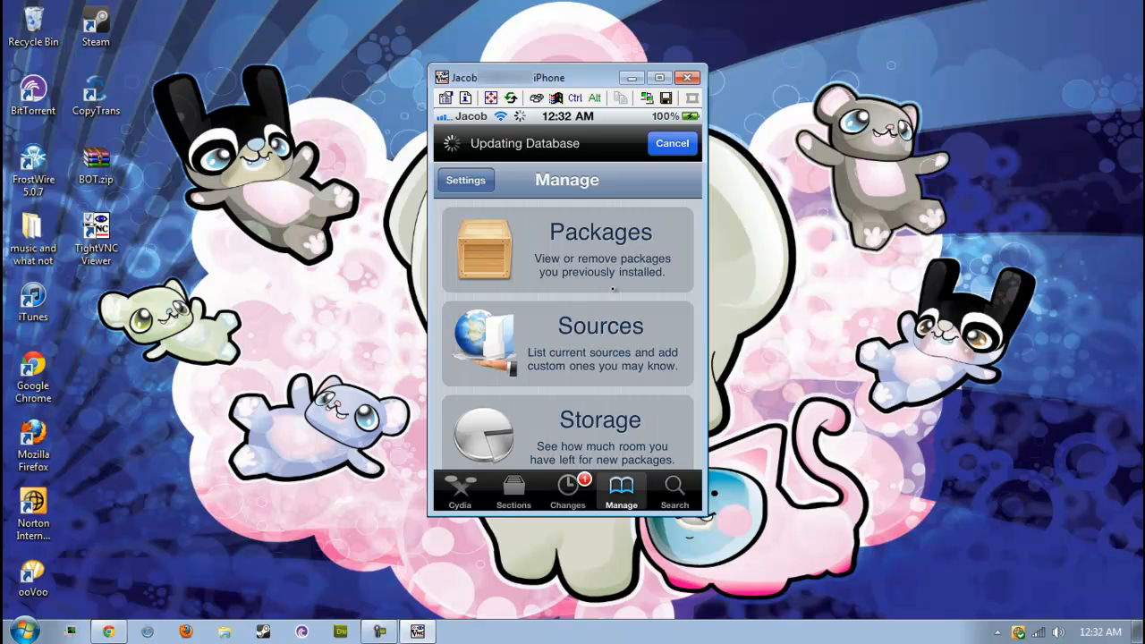
Step: Show the Installed packages list and review it from the A entries down to S
click(565, 343)
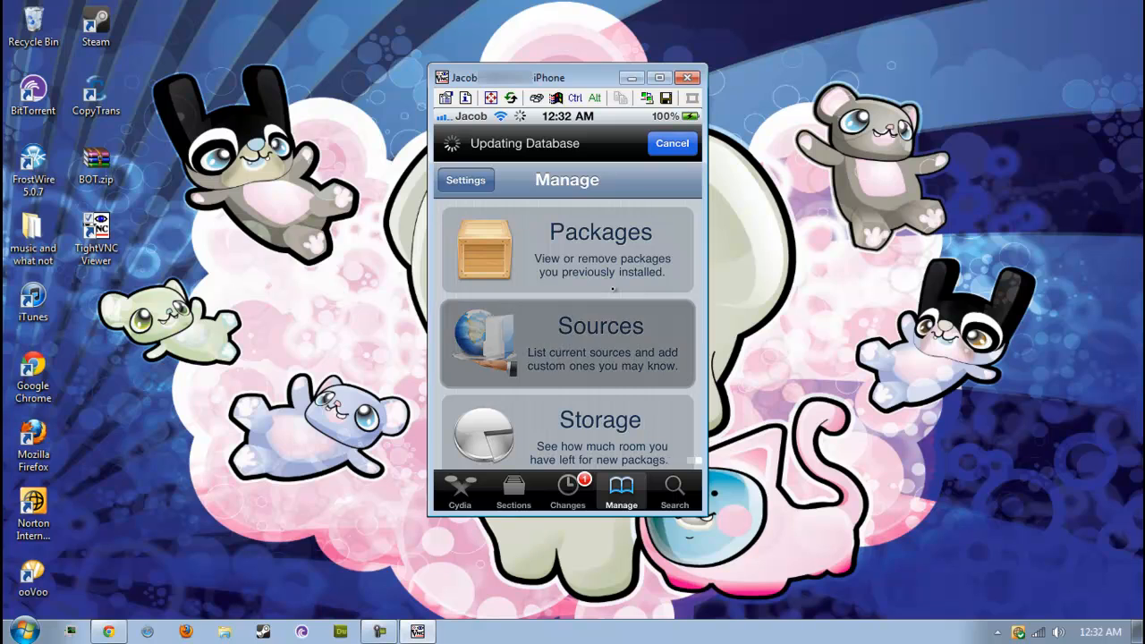
click(567, 249)
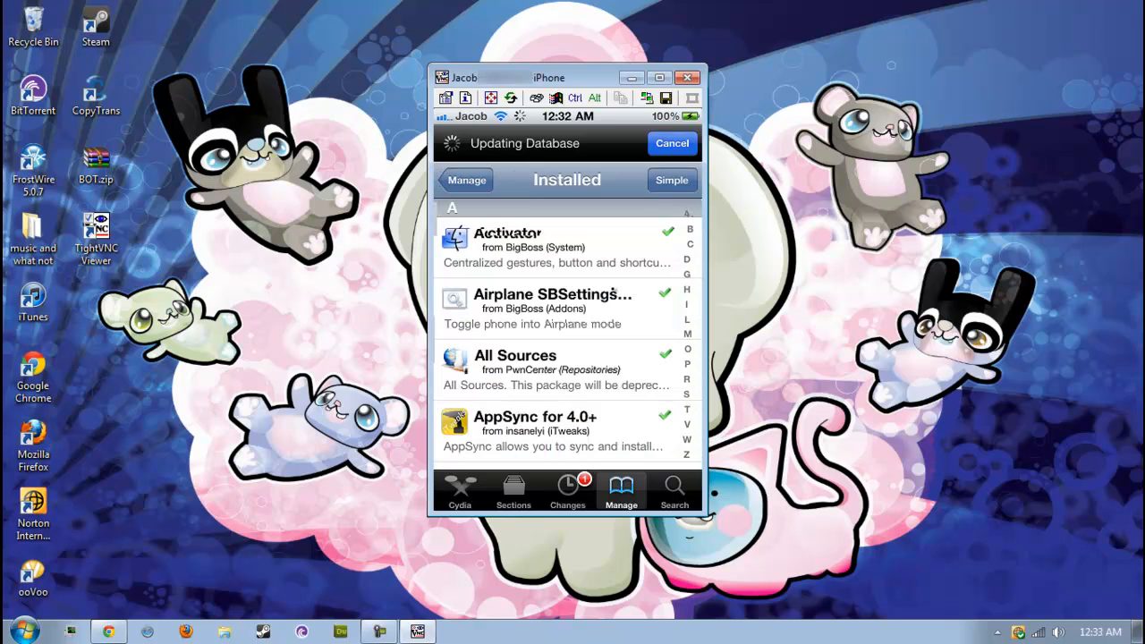
scroll(down, 3)
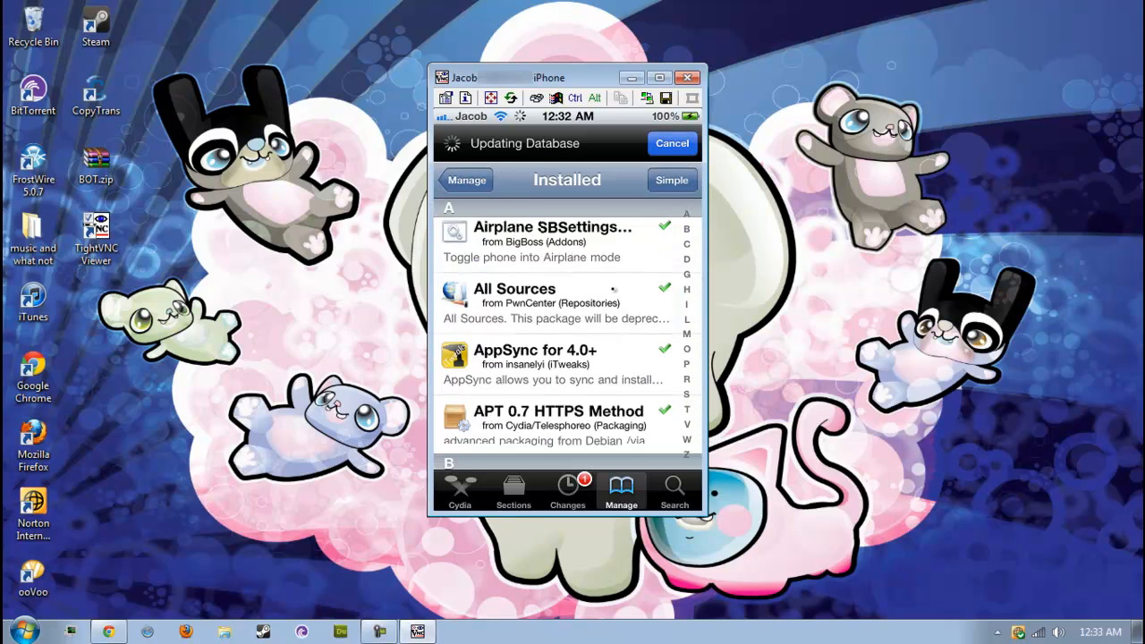
scroll(down, 3)
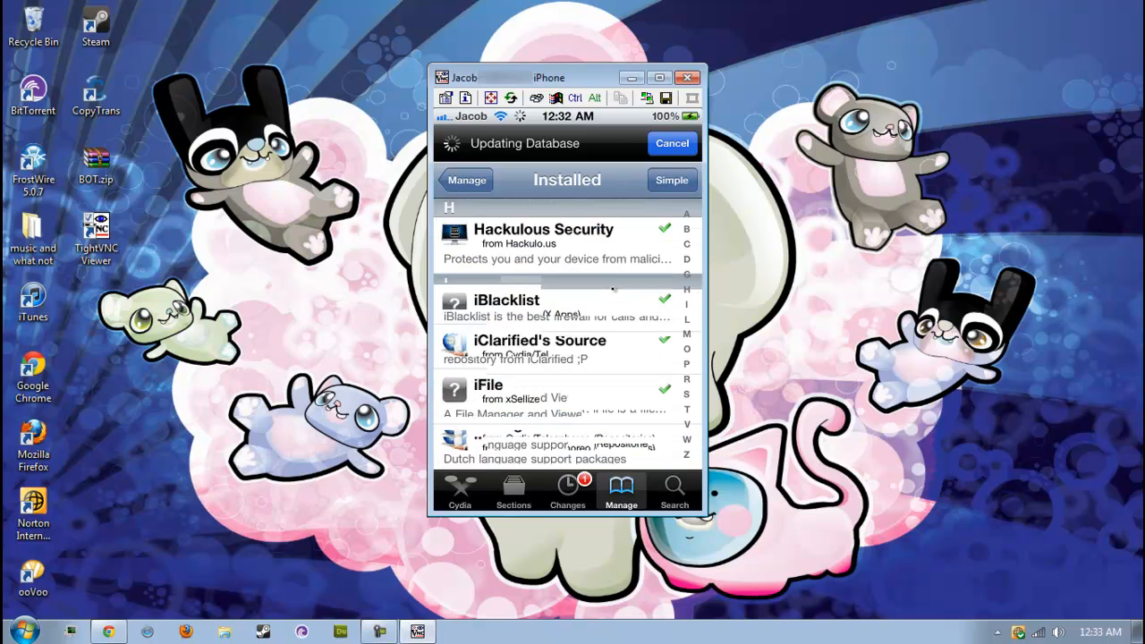
scroll(down, 3)
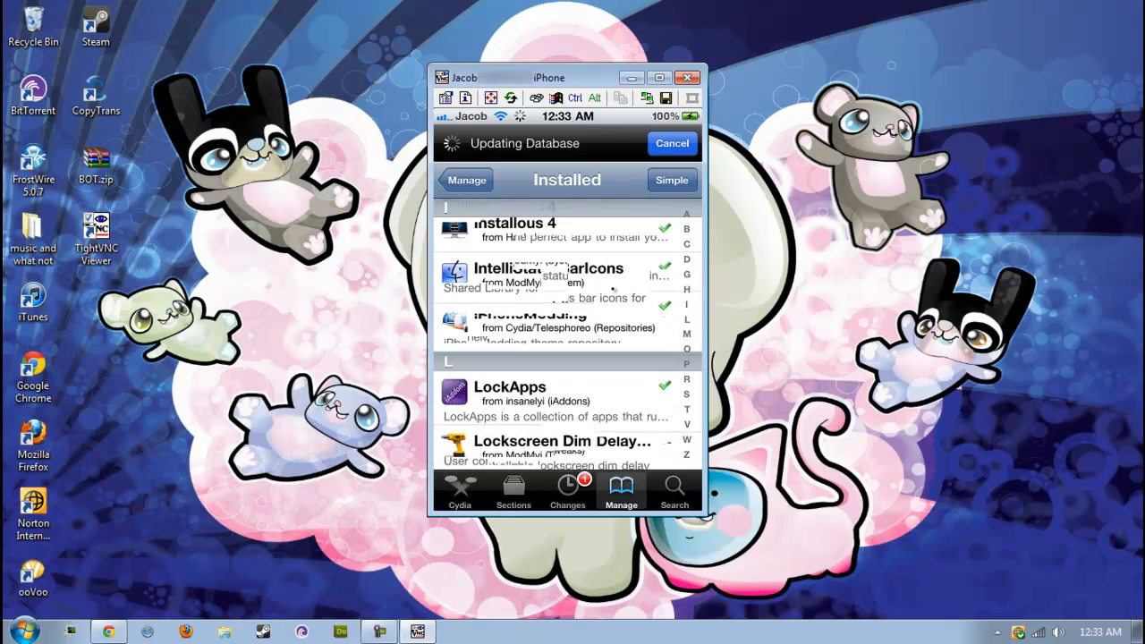
scroll(down, 3)
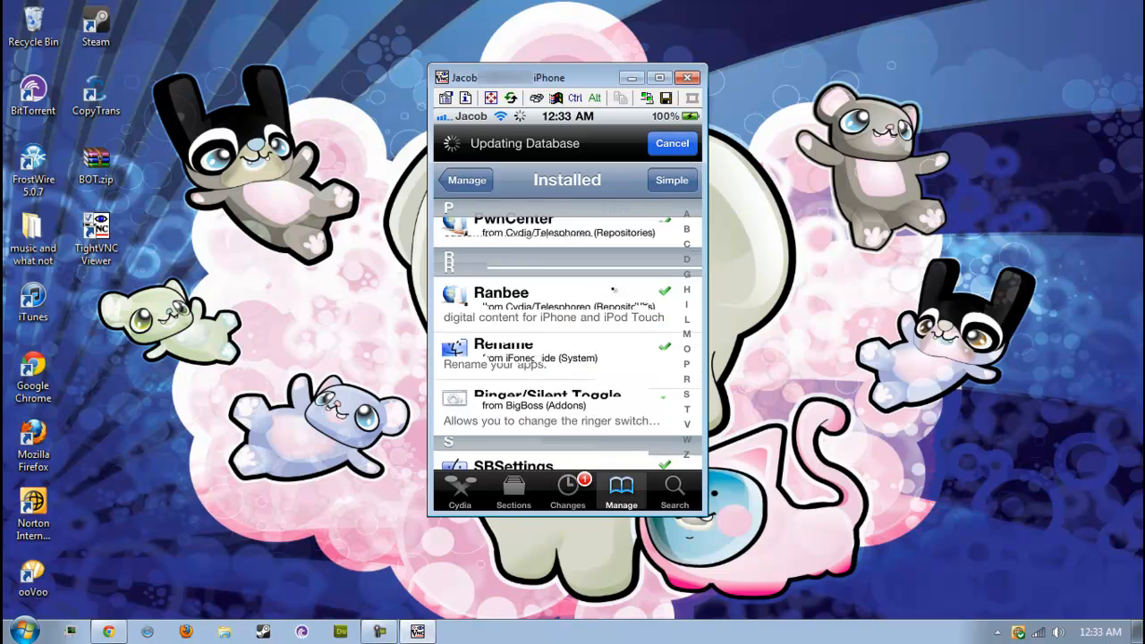
scroll(down, 3)
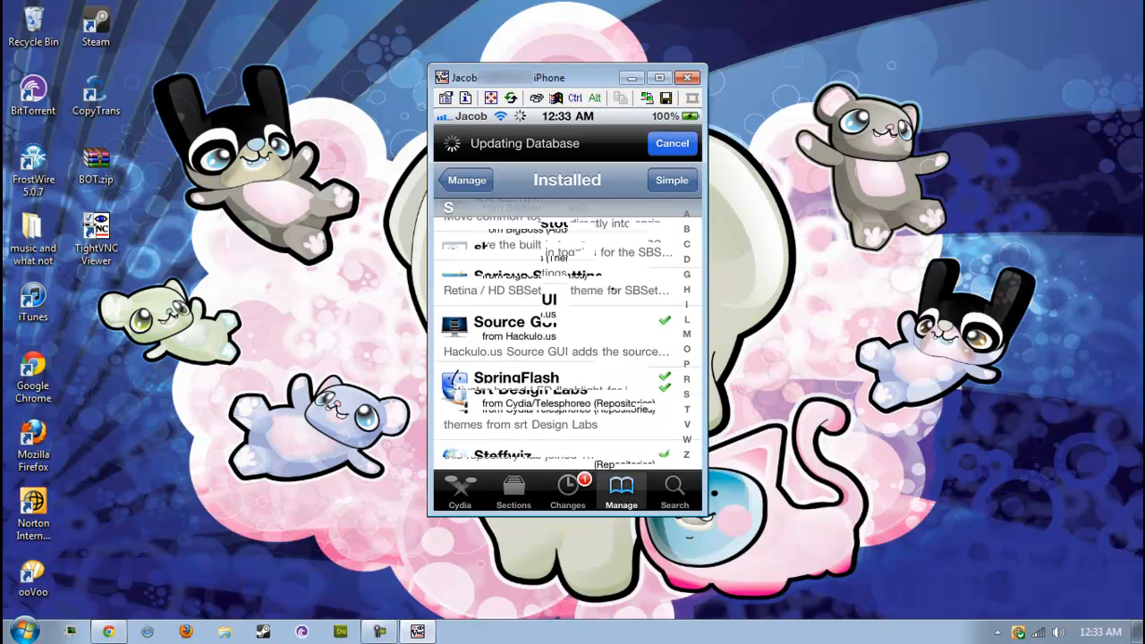
scroll(down, 3)
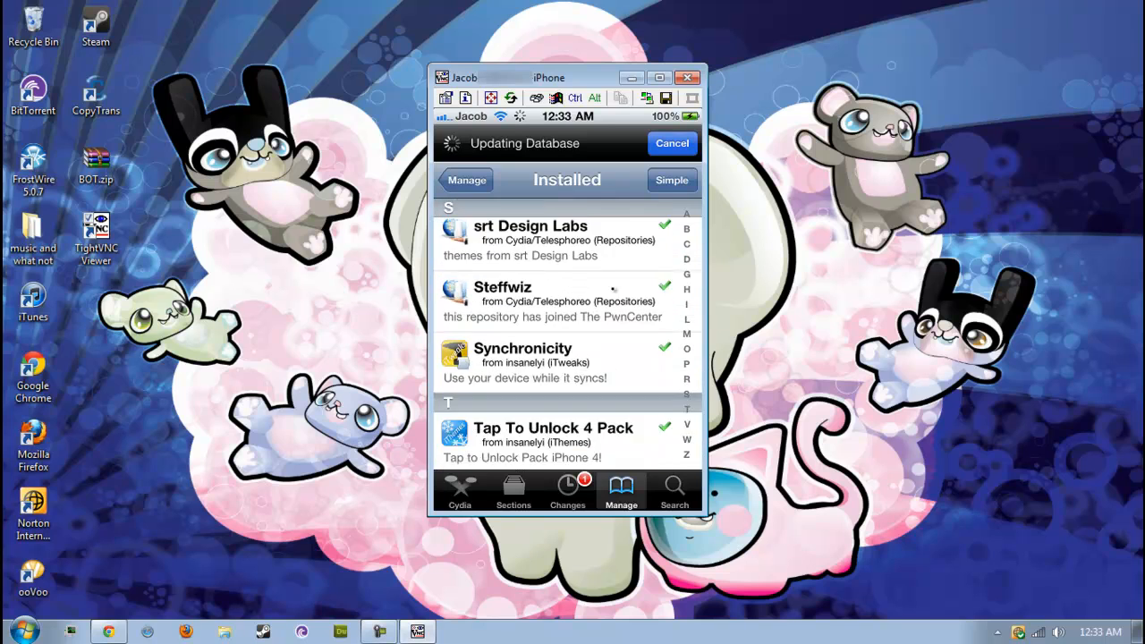
Step: Browse Cydia's Sections list, including Repositories
click(512, 490)
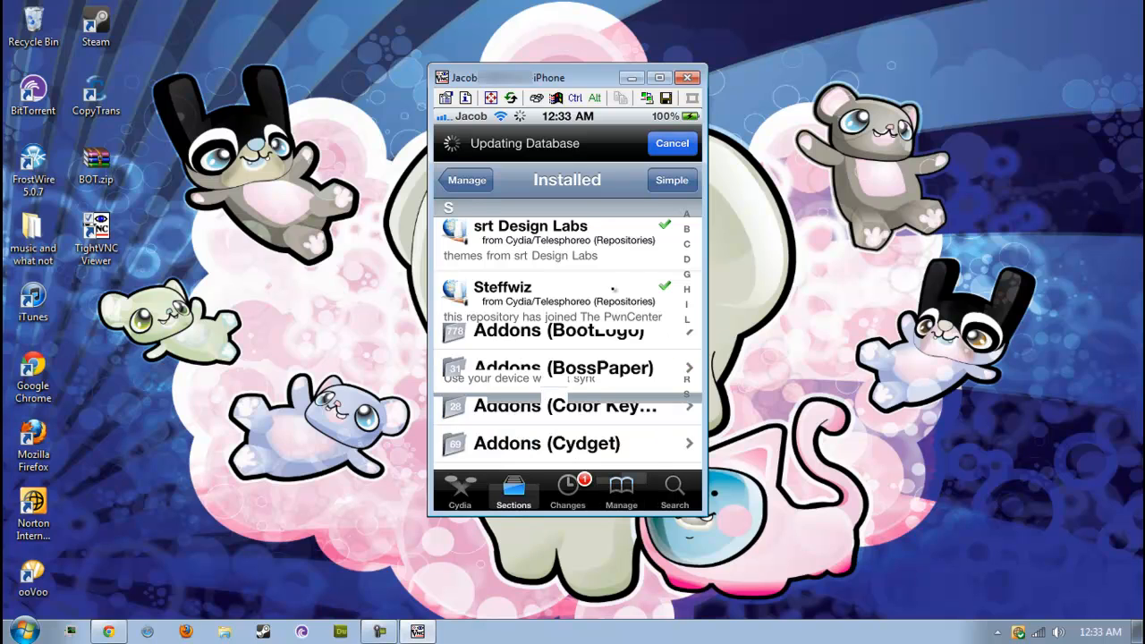
click(512, 491)
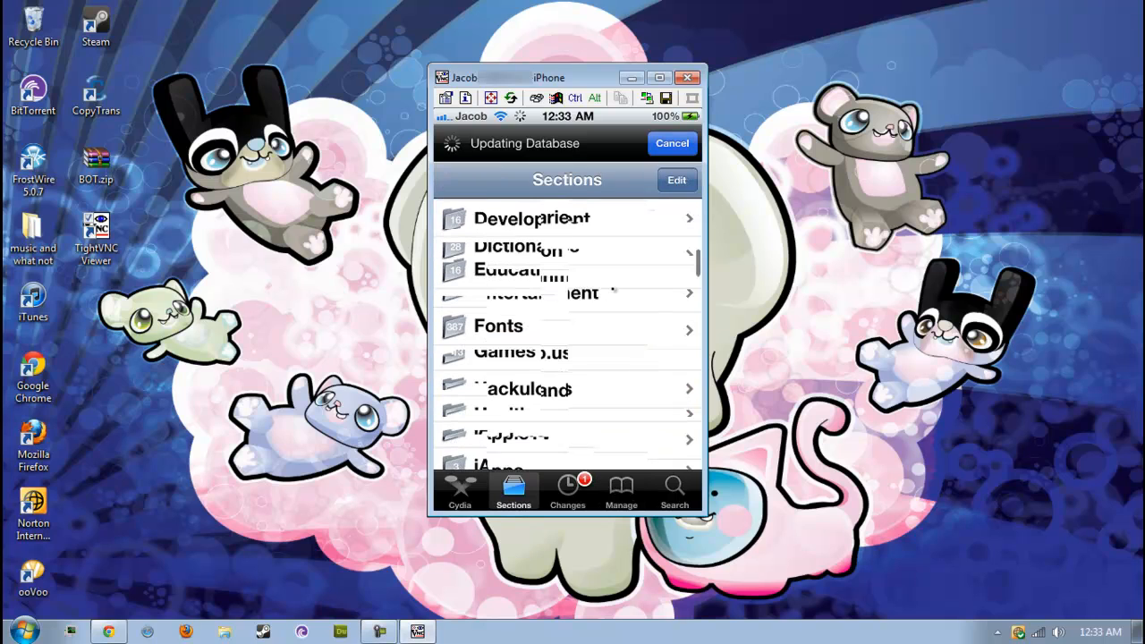
scroll(down, 3)
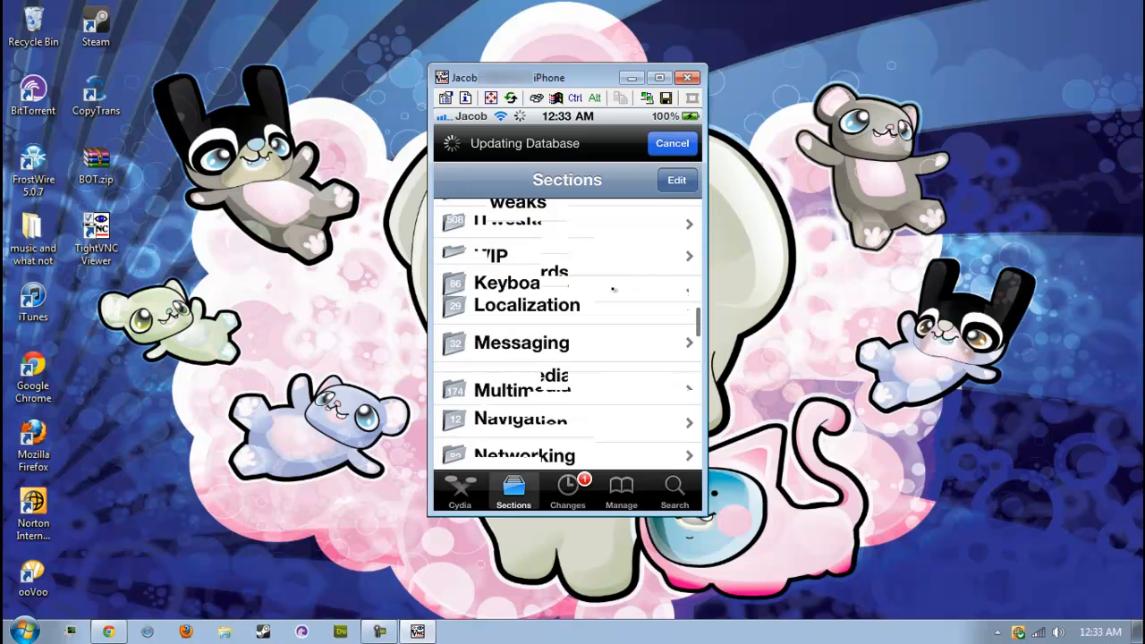
scroll(down, 3)
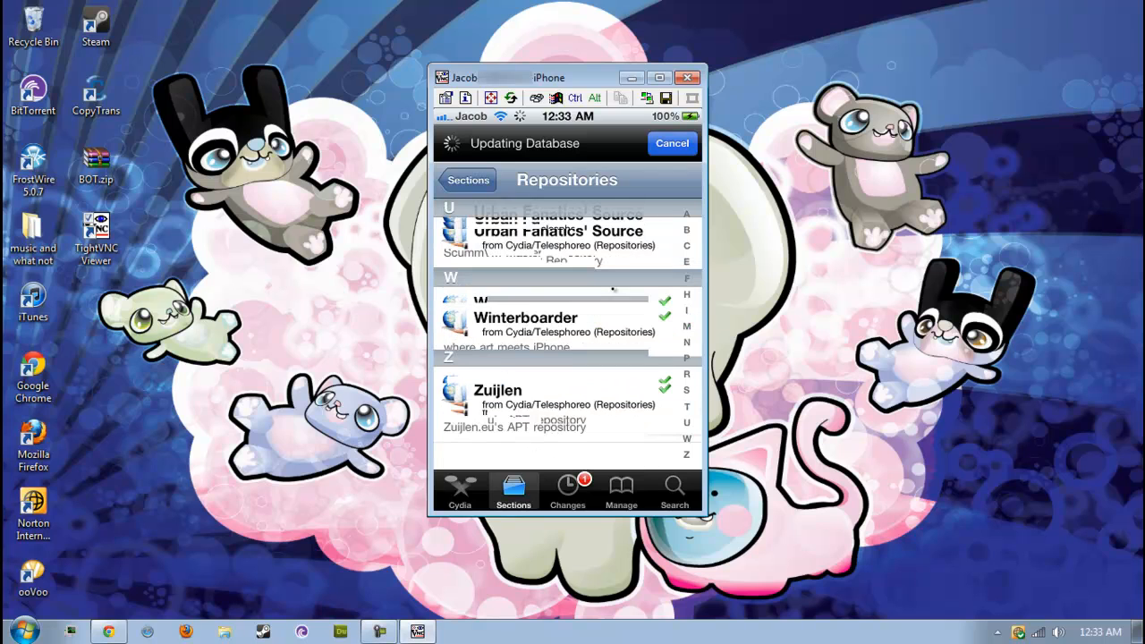
scroll(up, 3)
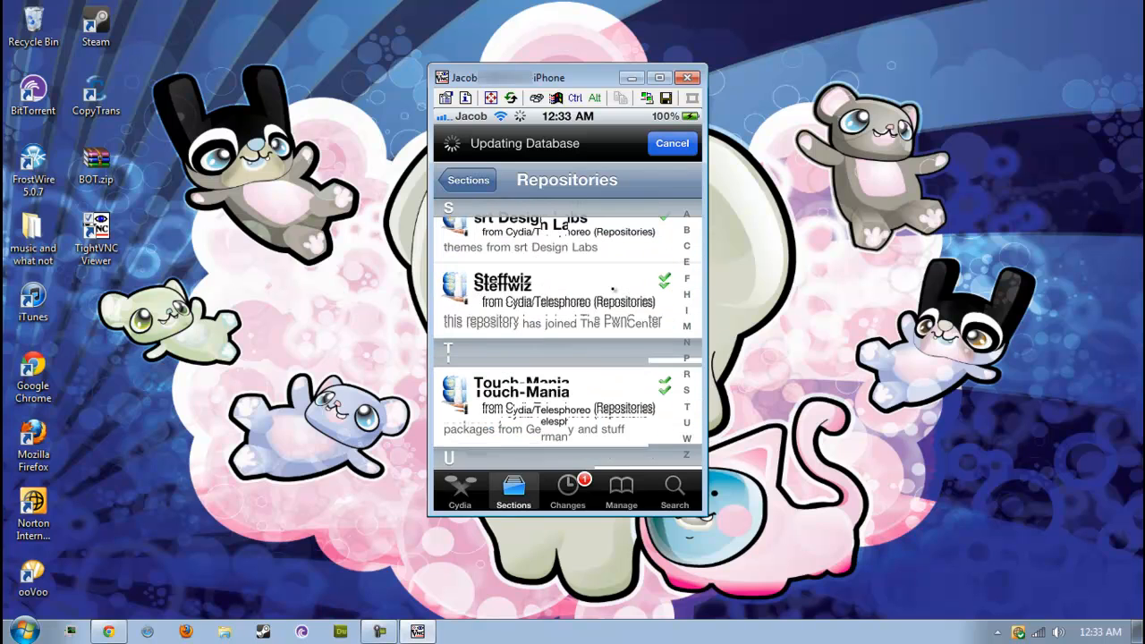
scroll(down, 3)
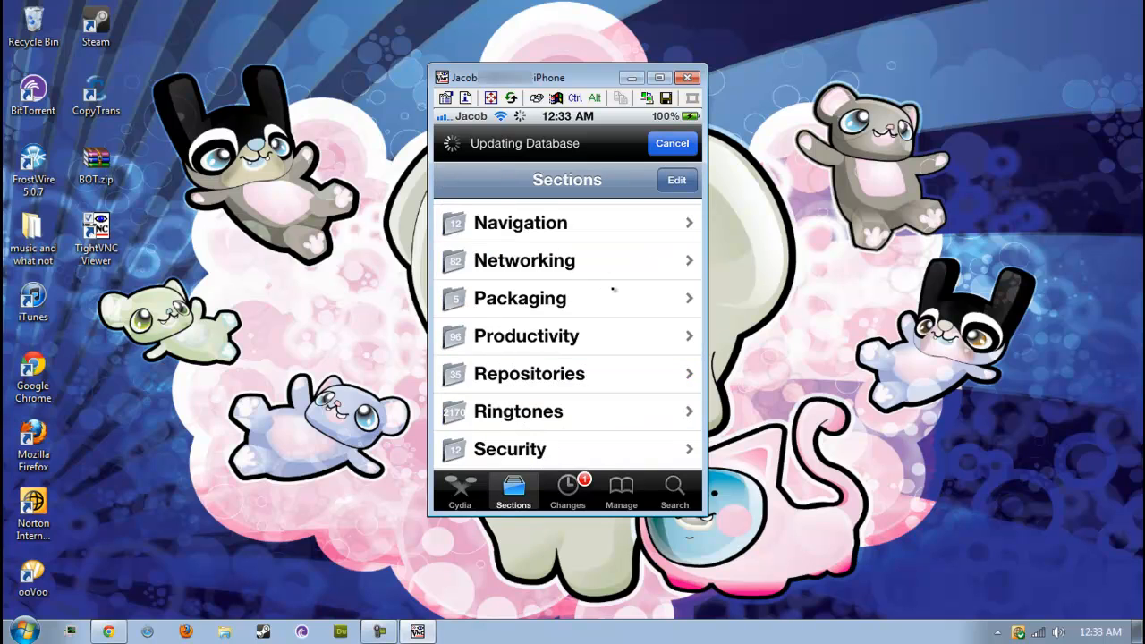
Step: Show Manage > Sources and scroll to the final entries such as Zuijlen.eu
click(620, 490)
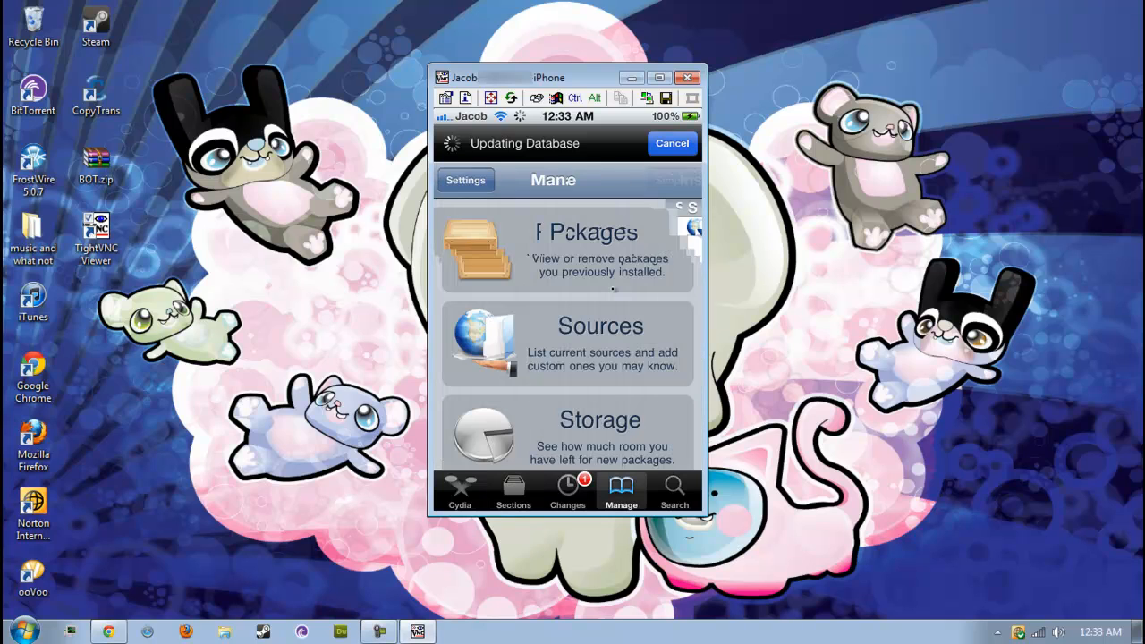
click(567, 343)
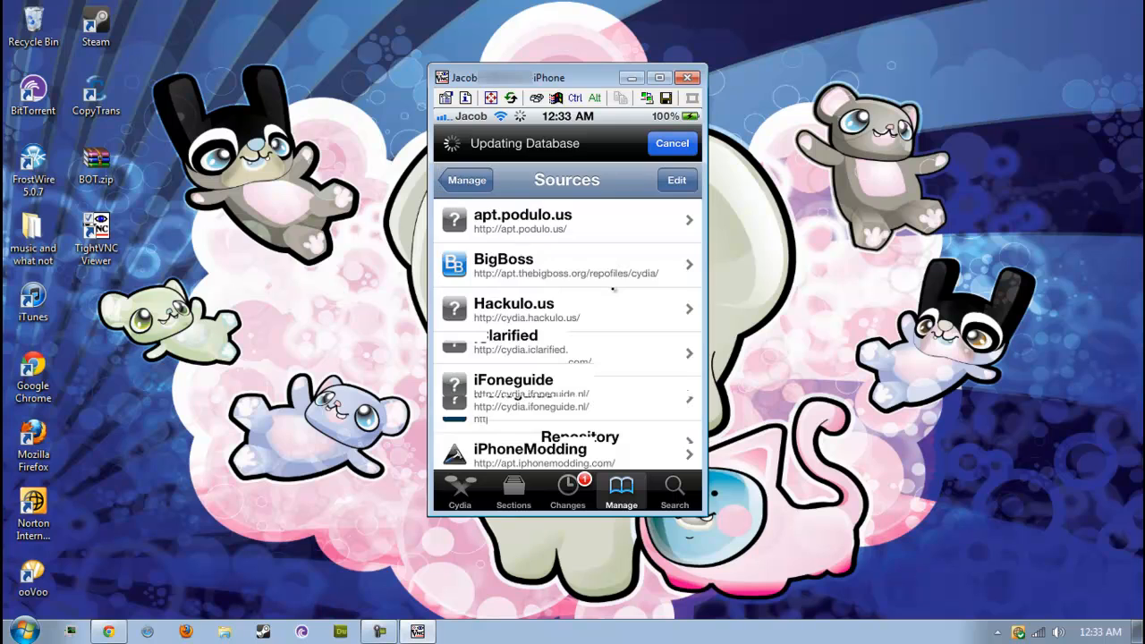
scroll(down, 3)
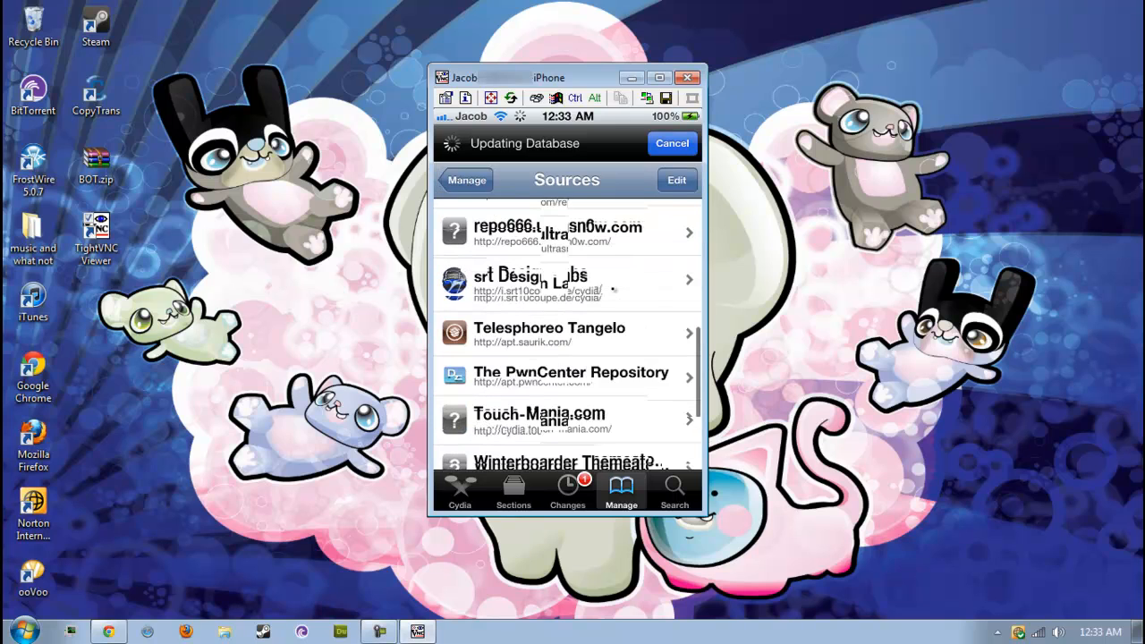
scroll(down, 3)
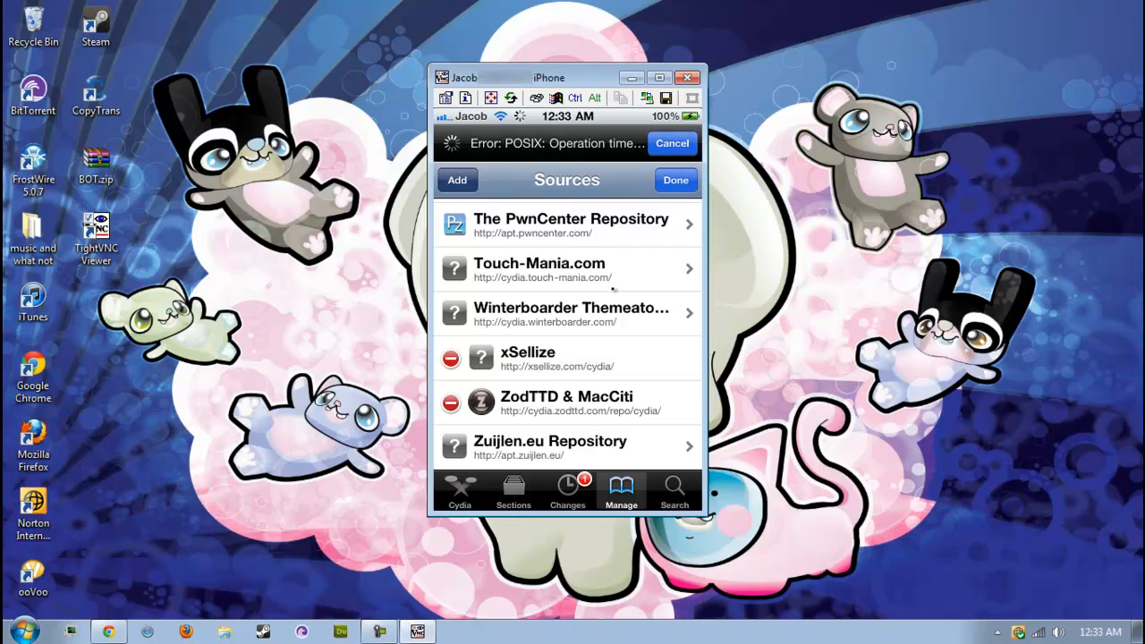
click(458, 179)
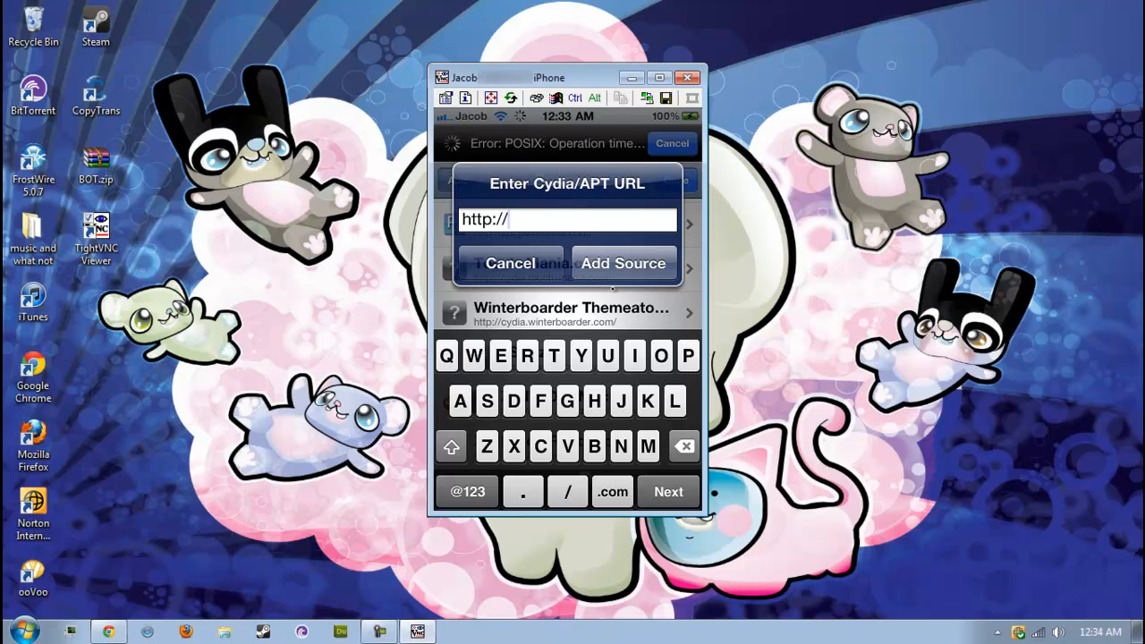
text(xsell)
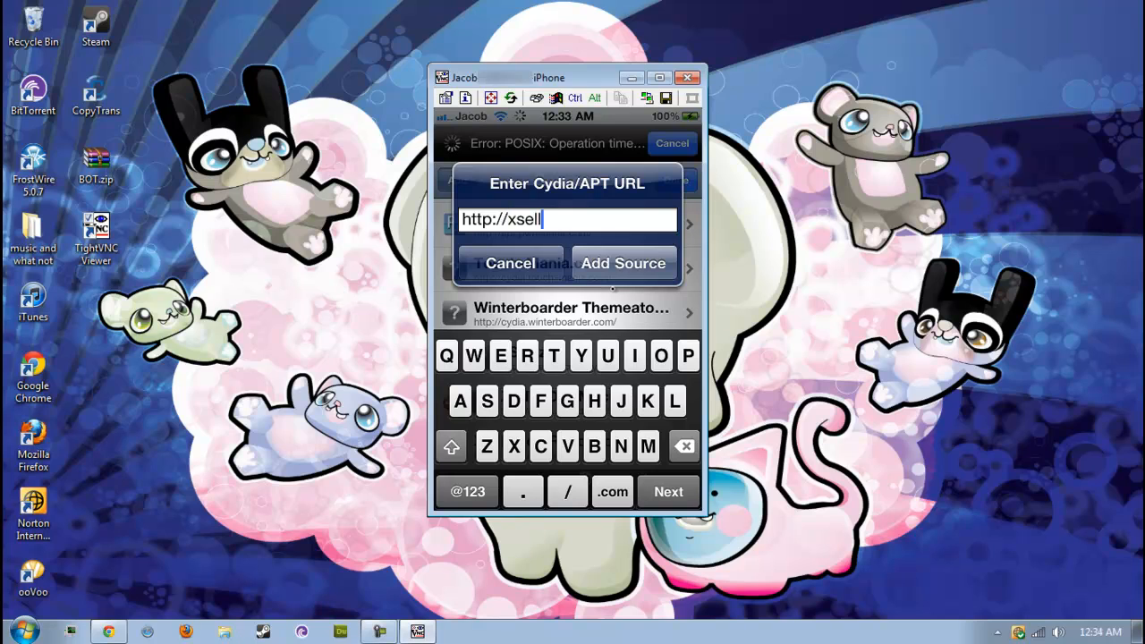
text(ize.com/c)
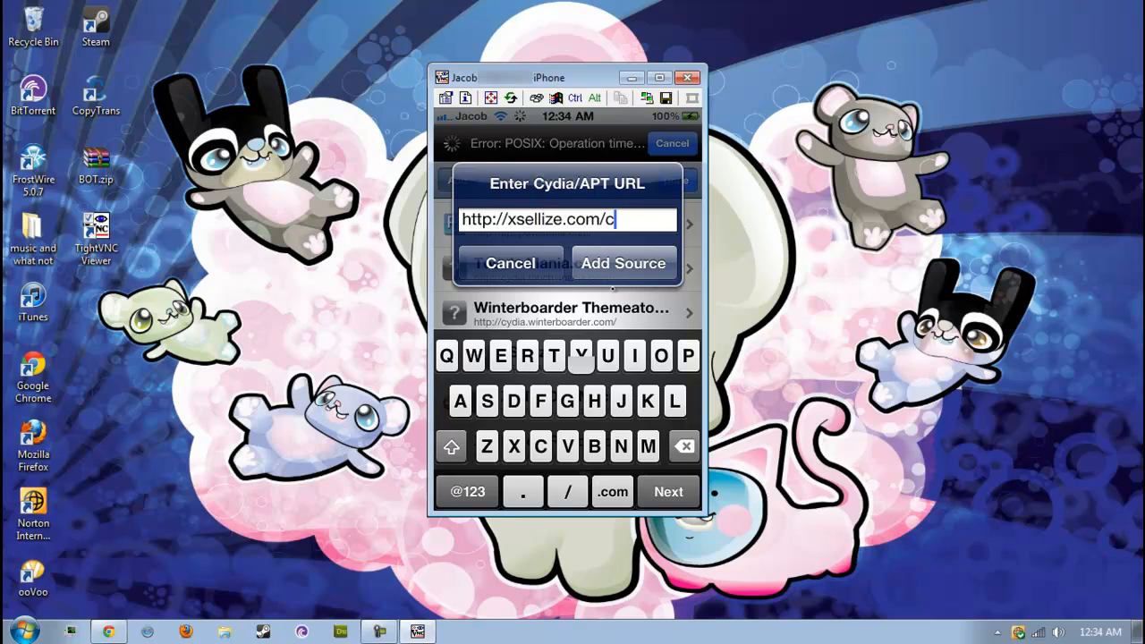
text(ydia)
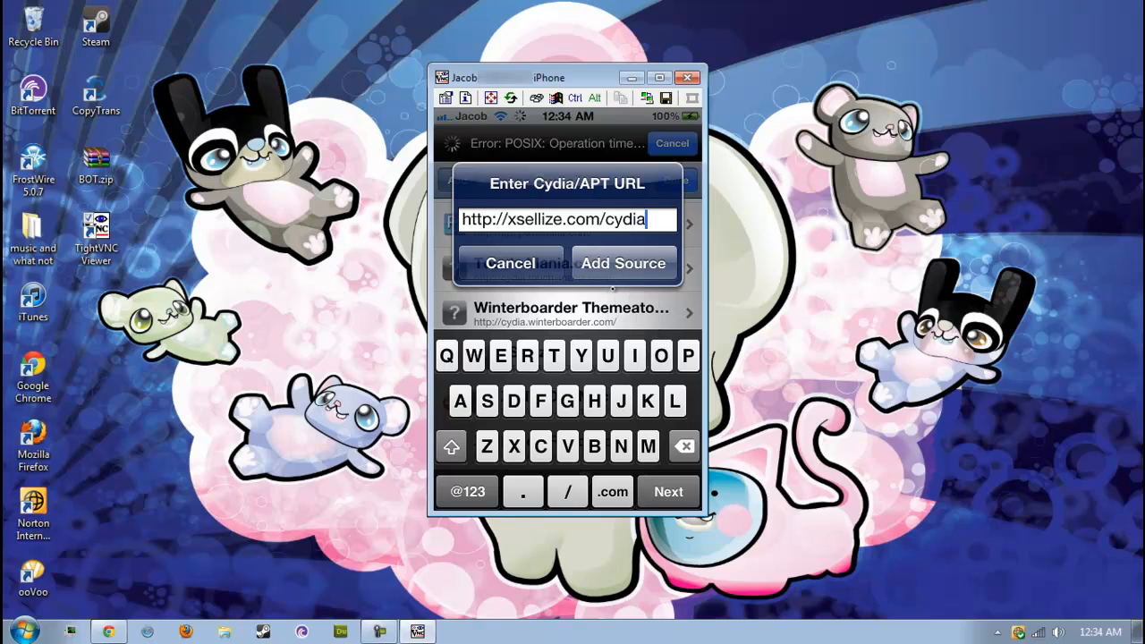
click(623, 263)
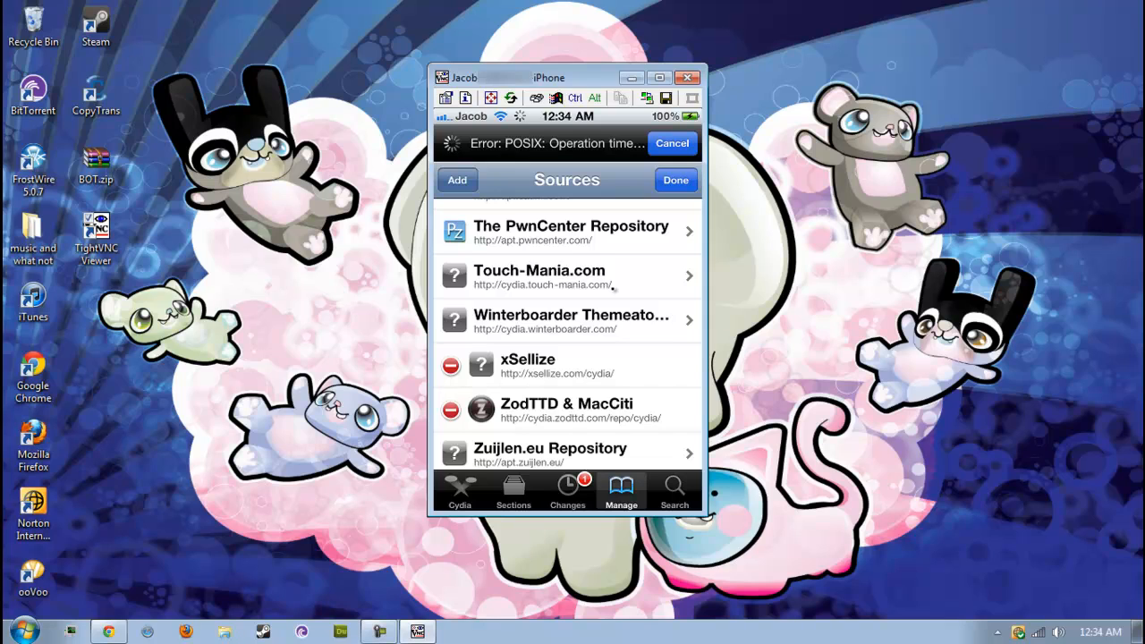
Step: Return to the Installed list and review packages from Cydelete through Glasklart HD
click(676, 179)
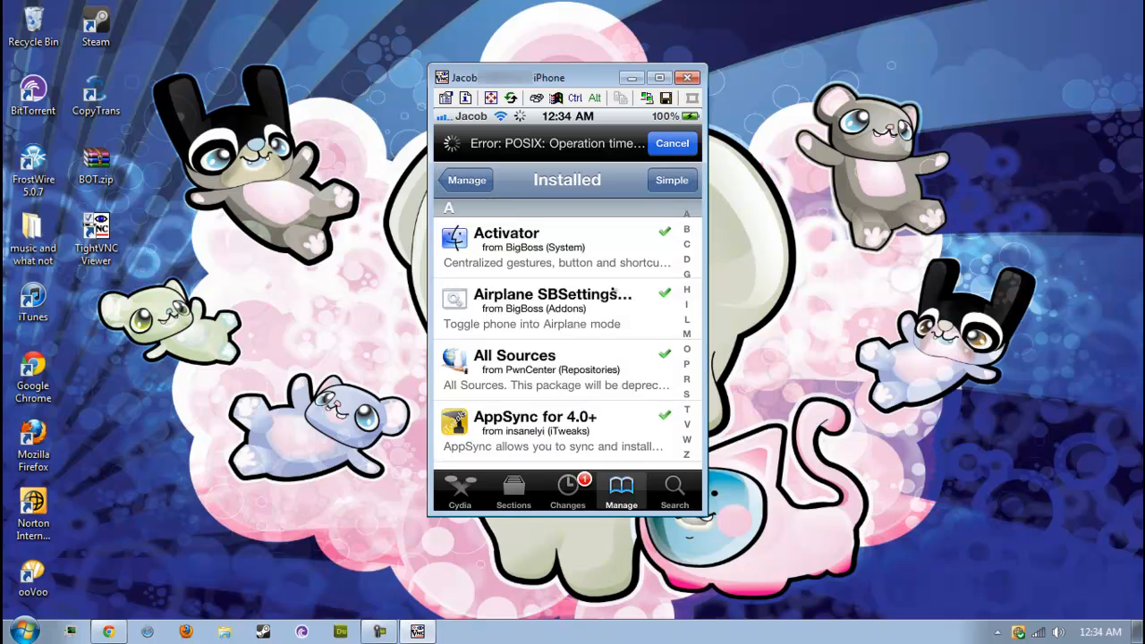
scroll(down, 3)
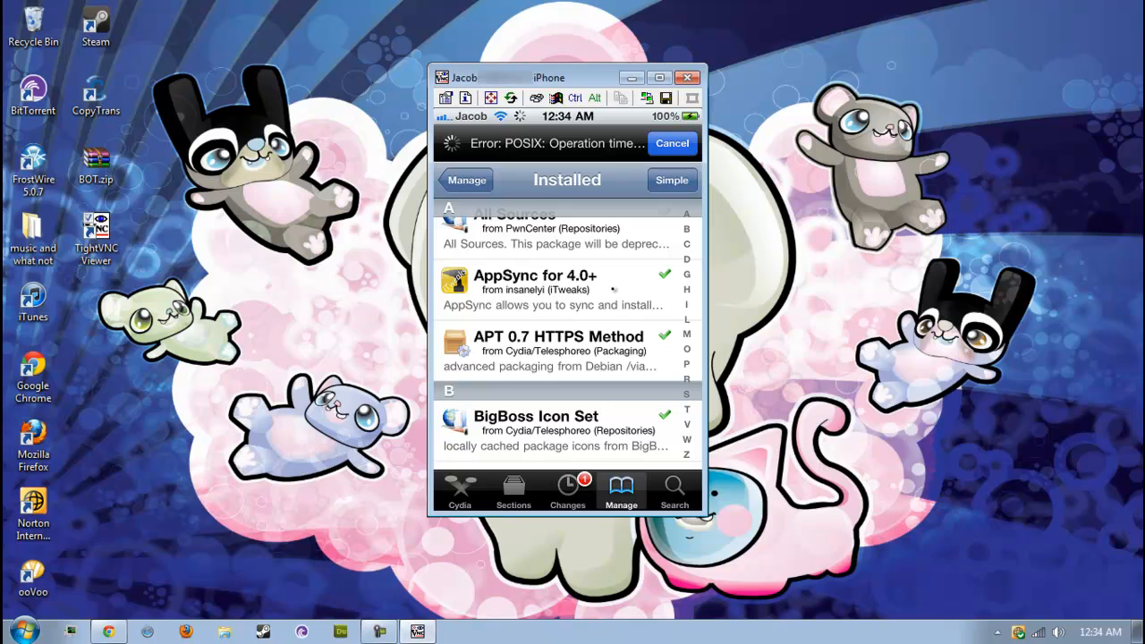
scroll(down, 3)
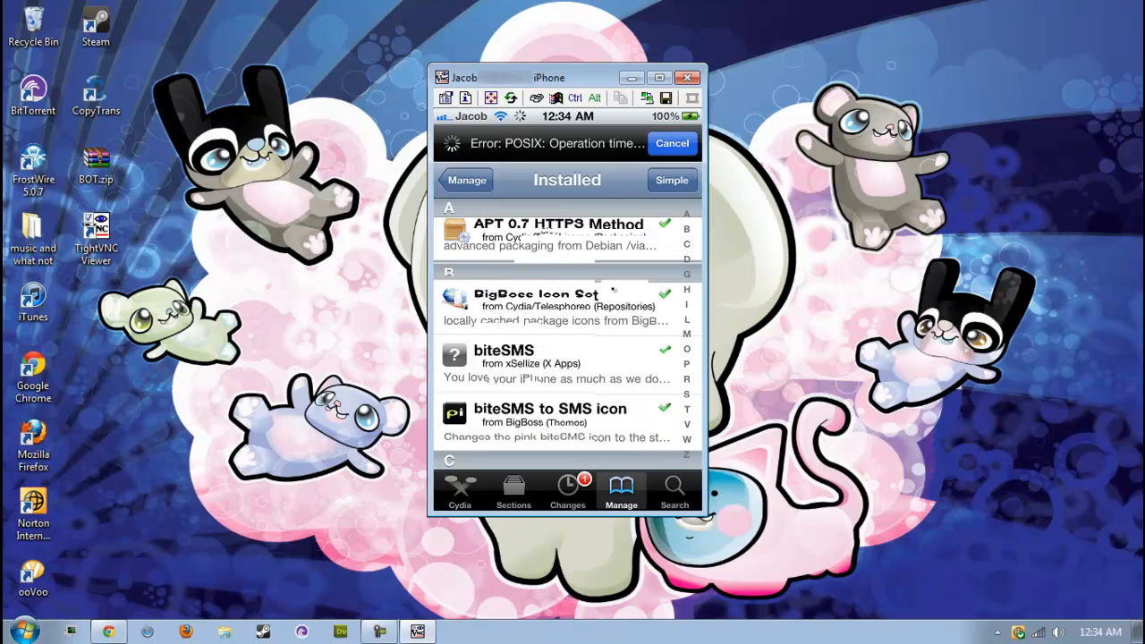
scroll(up, 3)
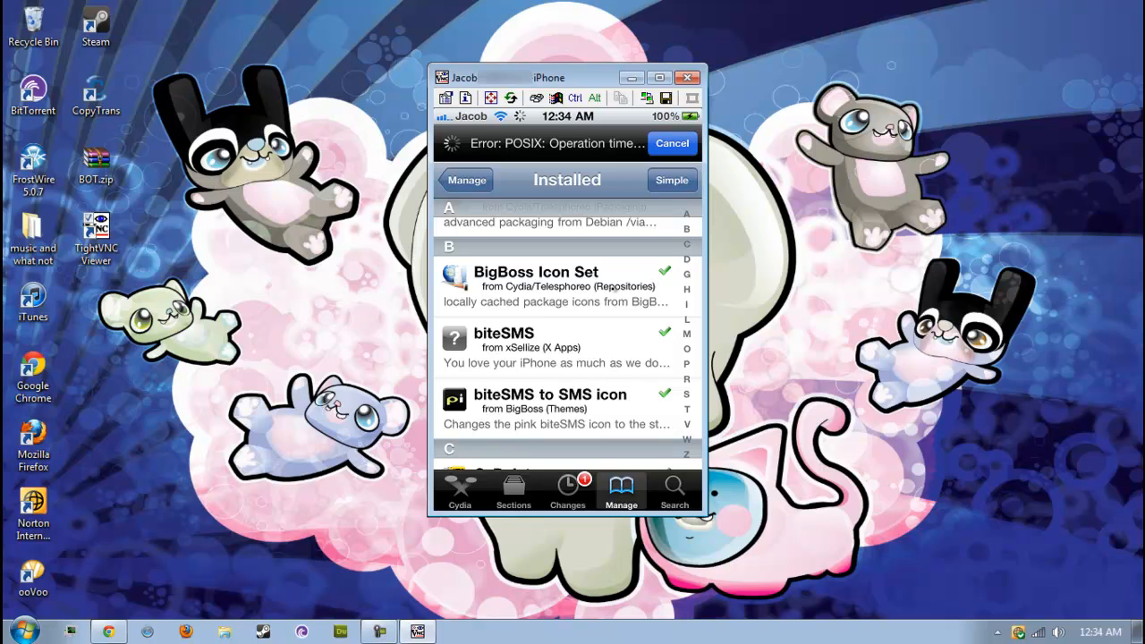
scroll(down, 3)
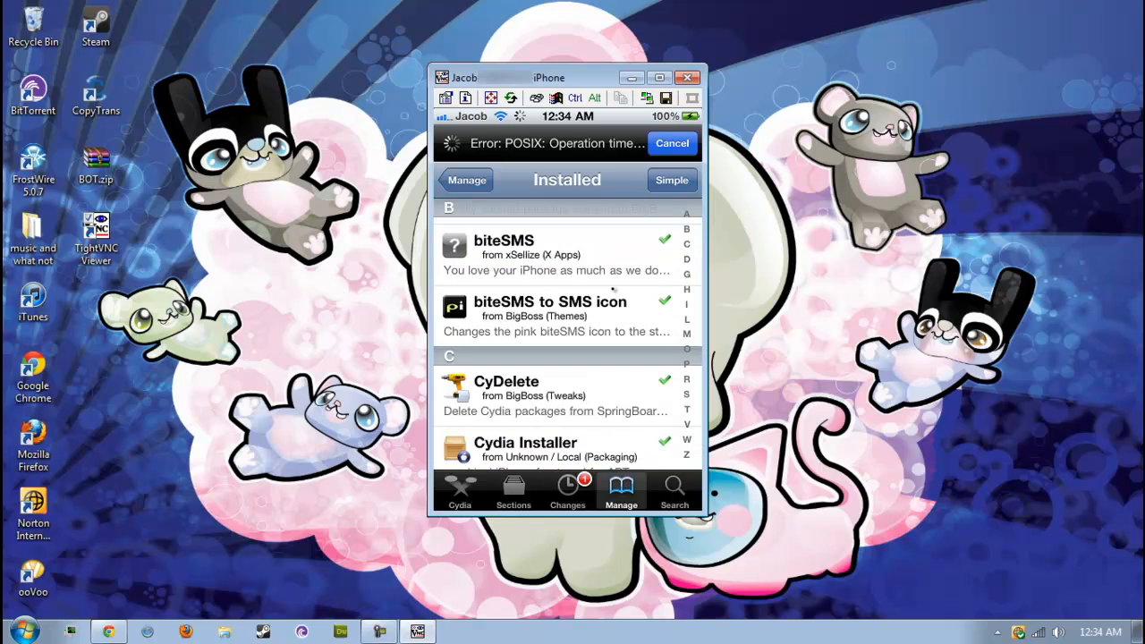
scroll(down, 3)
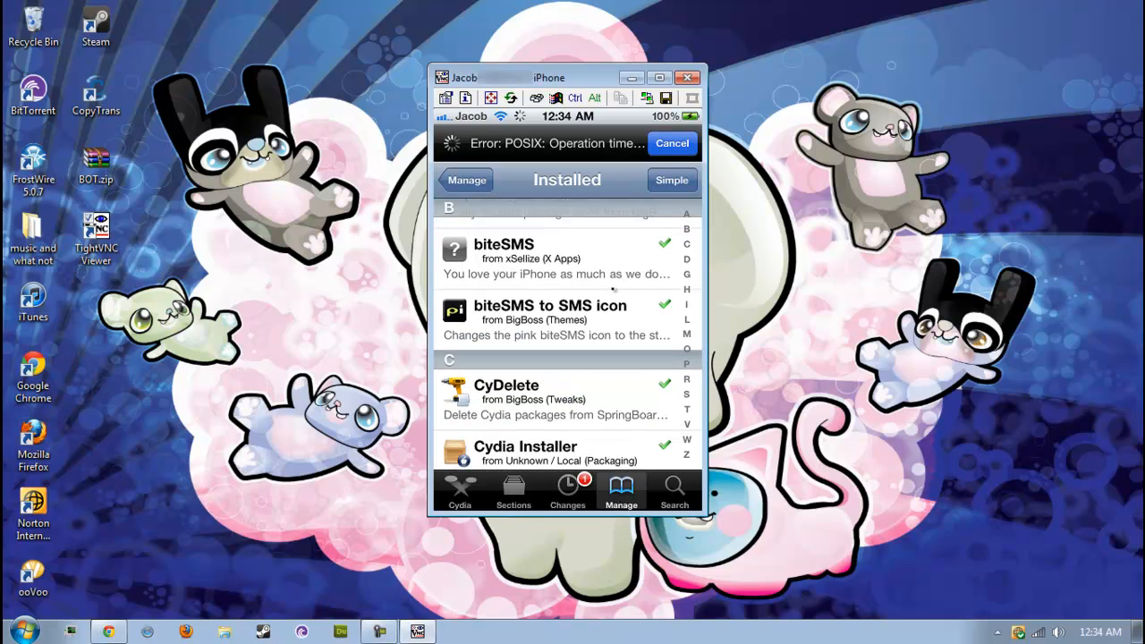
scroll(up, 3)
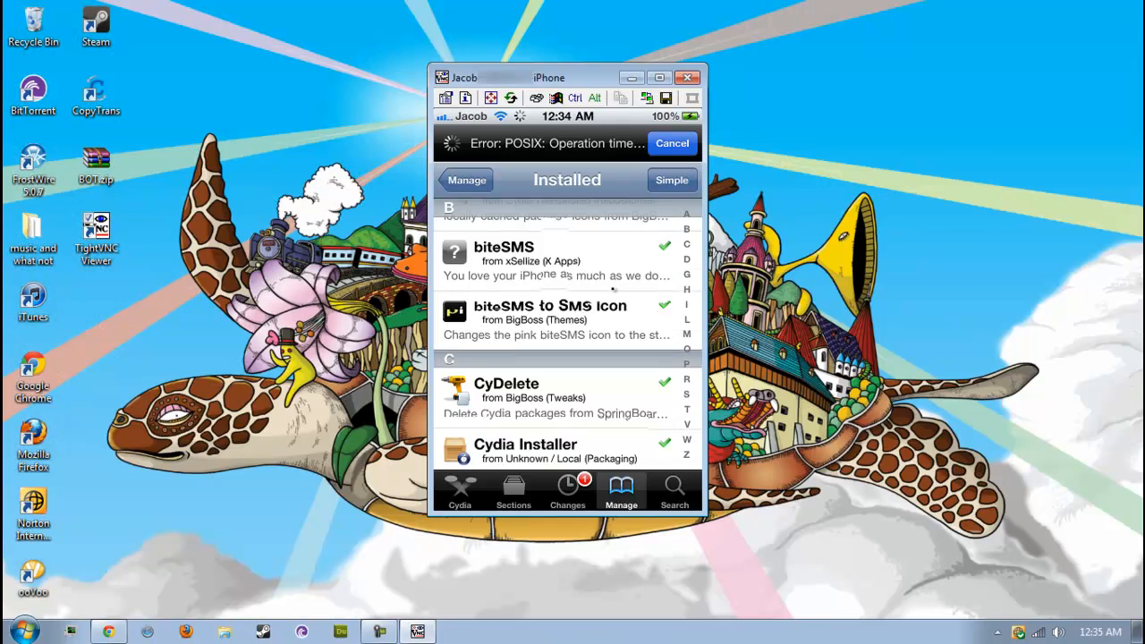
Step: Continue down past Hackulous and iFile to the iHTC themes, then go Home
scroll(down, 3)
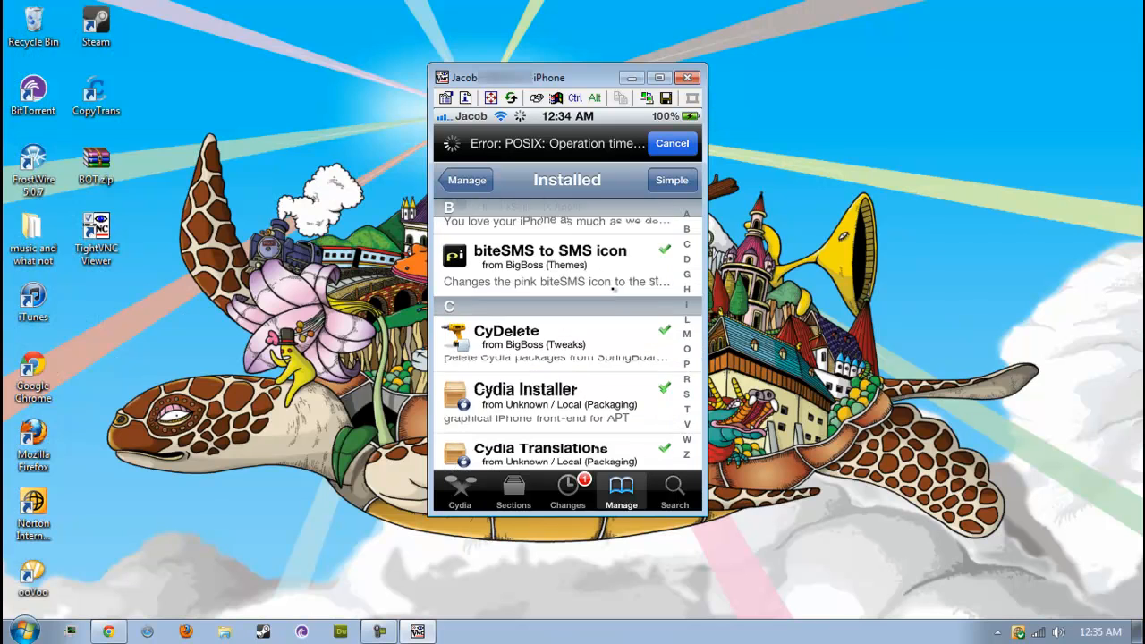
scroll(down, 3)
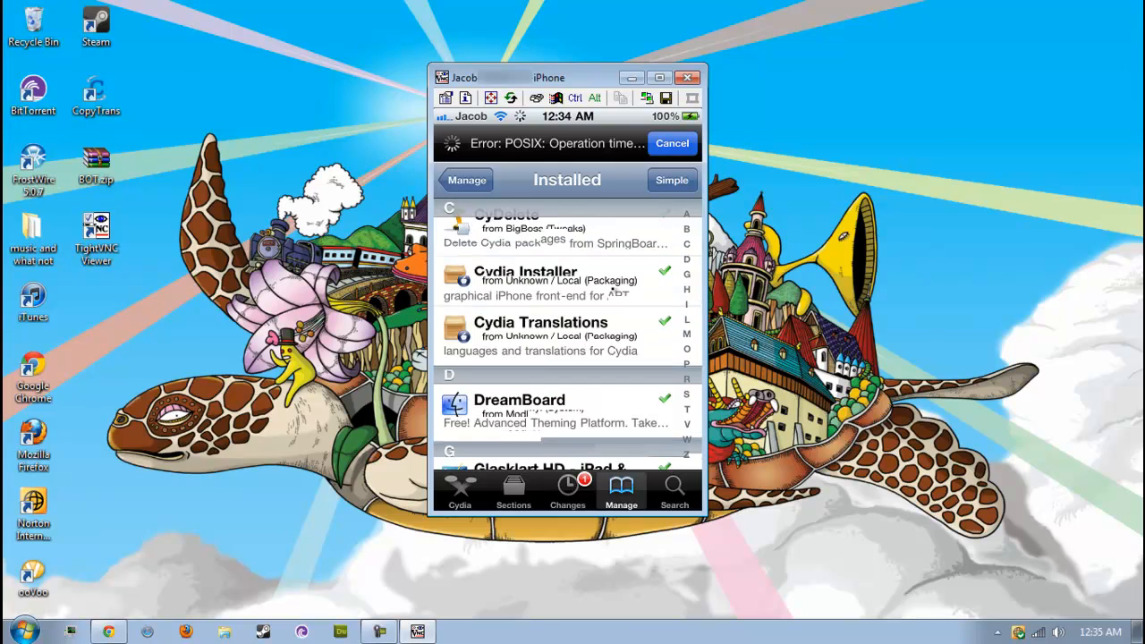
scroll(down, 3)
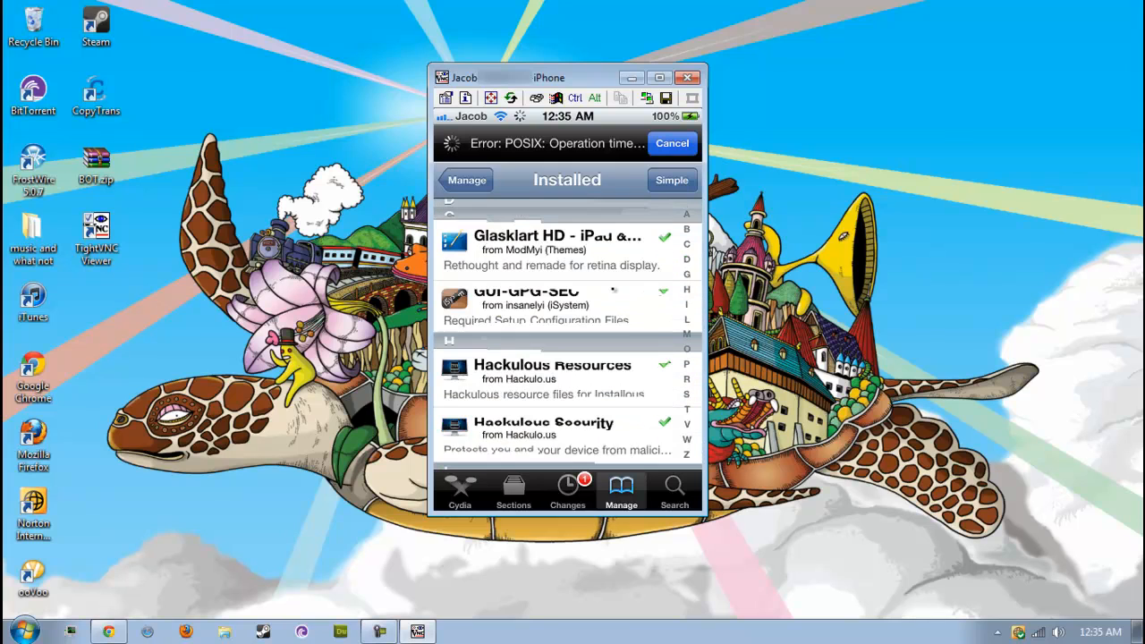
scroll(up, 3)
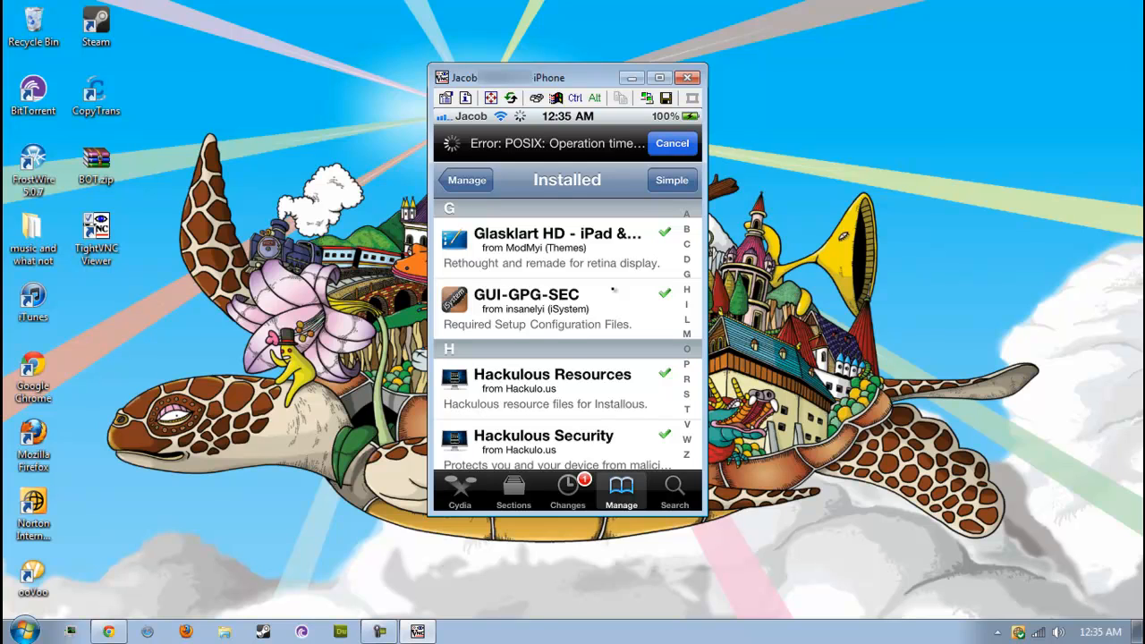
scroll(down, 3)
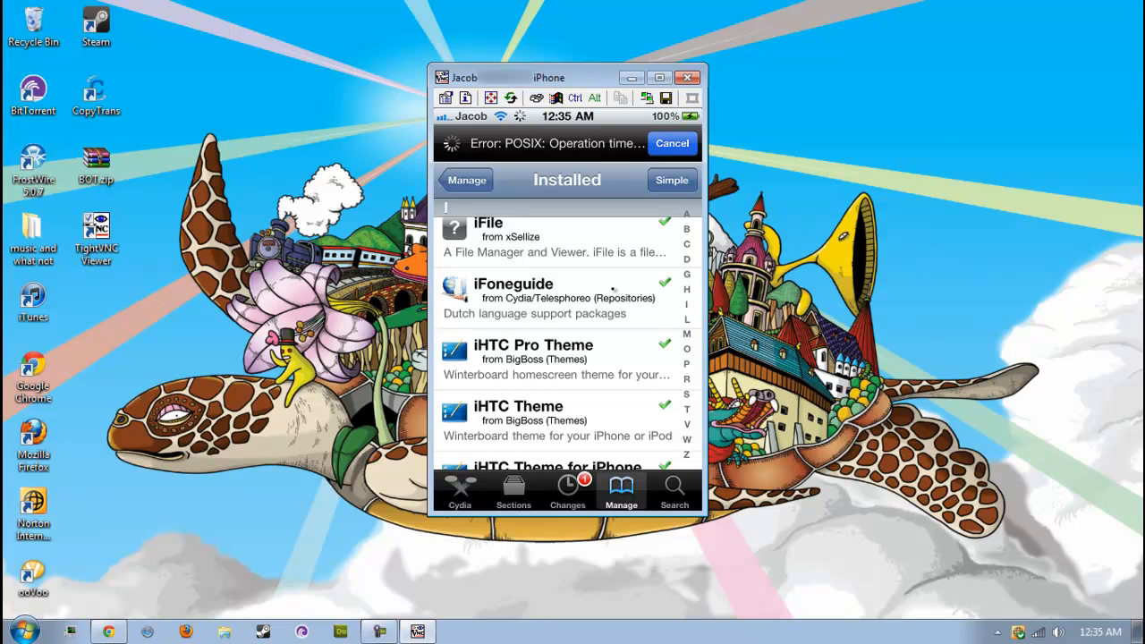
scroll(down, 3)
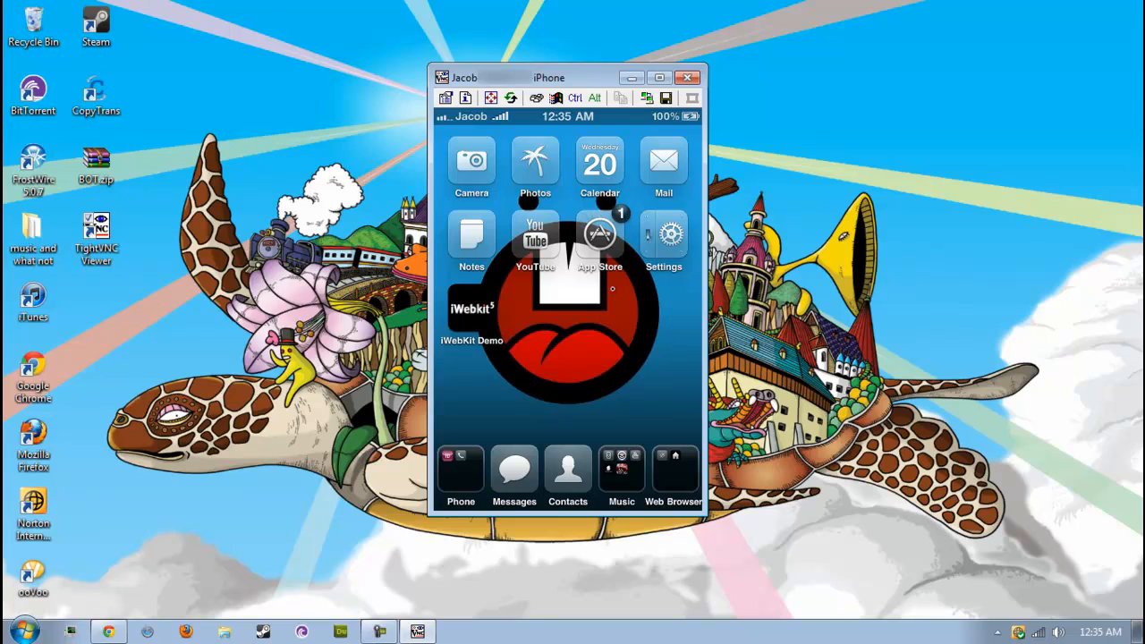
Step: Reopen Cydia's Installed list from the top at Activator while the database updates
scroll(up, 3)
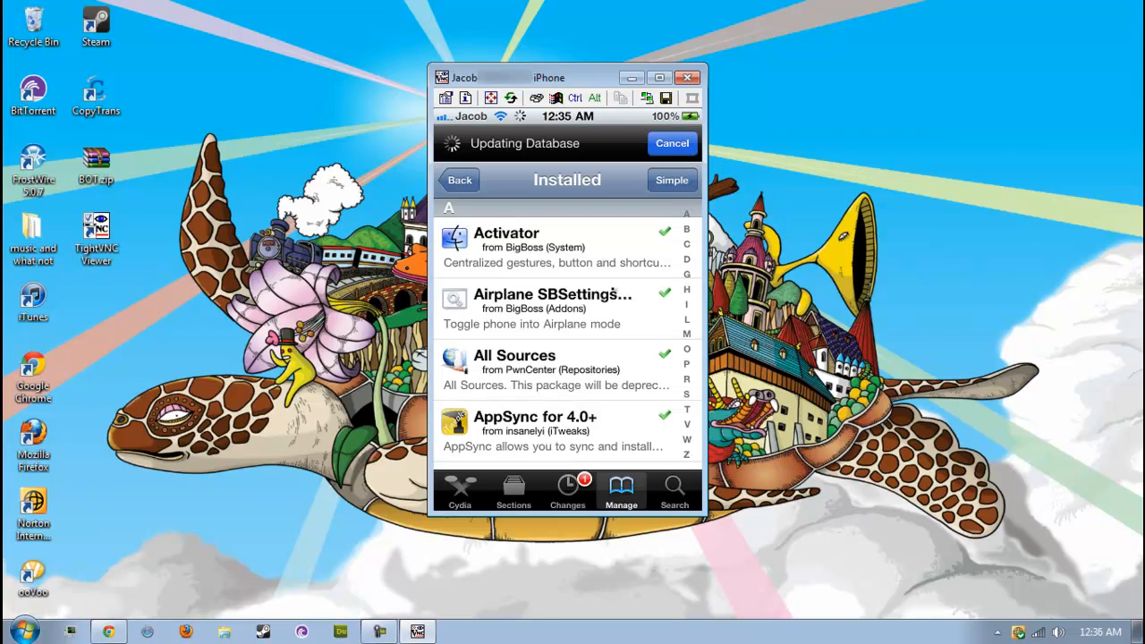
Step: Review the Installed list from Infinidock and Infinifolders down to WinterBoard and Zuijlen
scroll(down, 3)
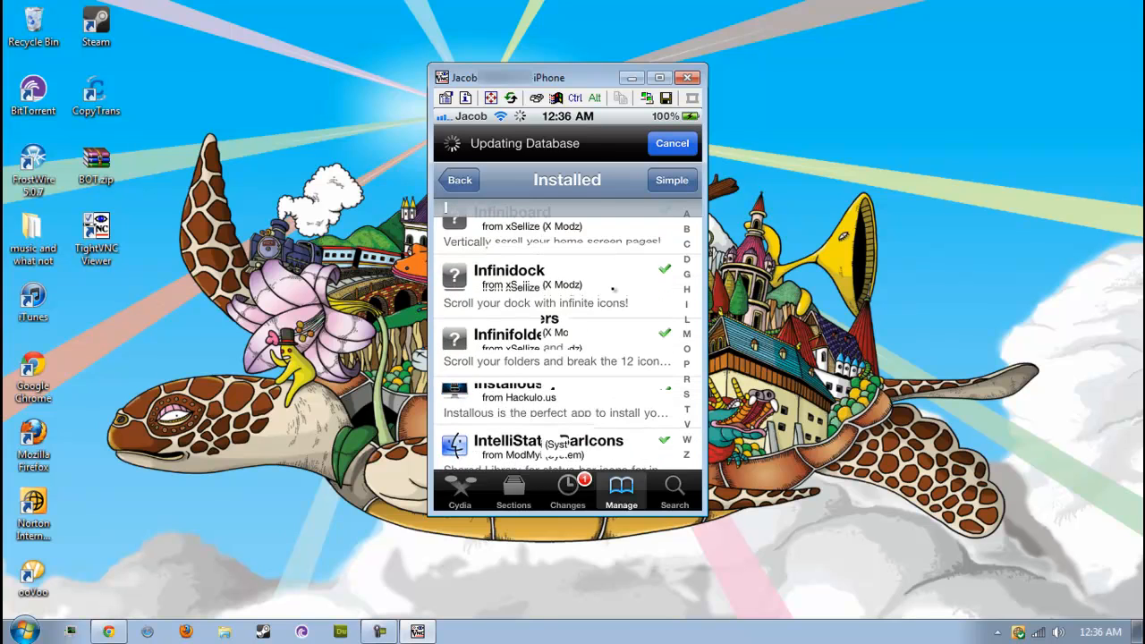
scroll(down, 3)
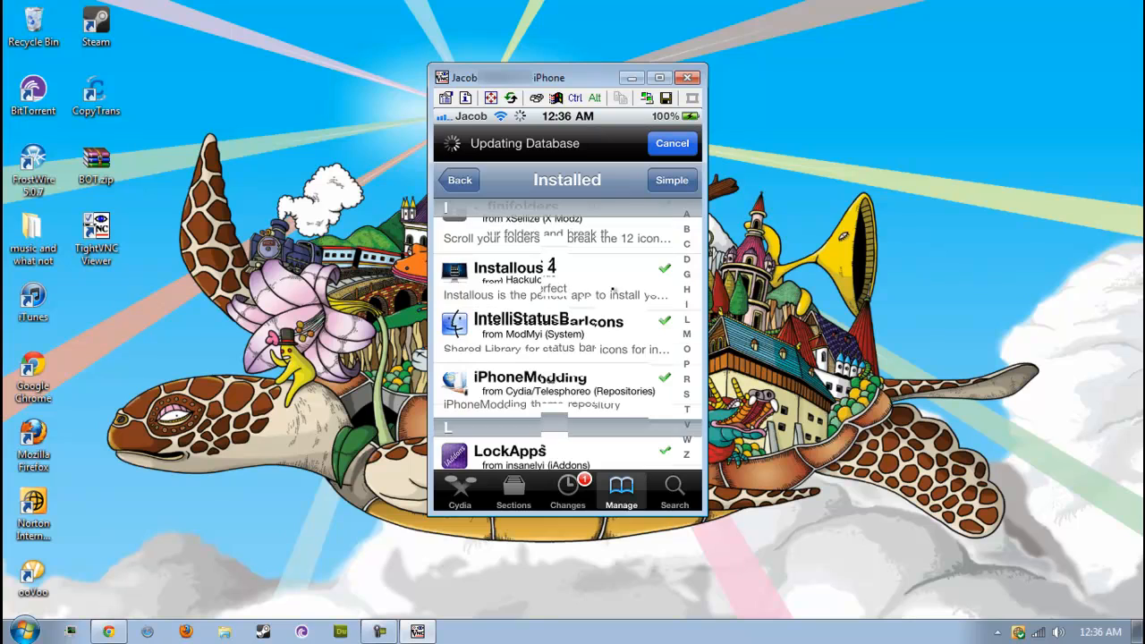
scroll(down, 3)
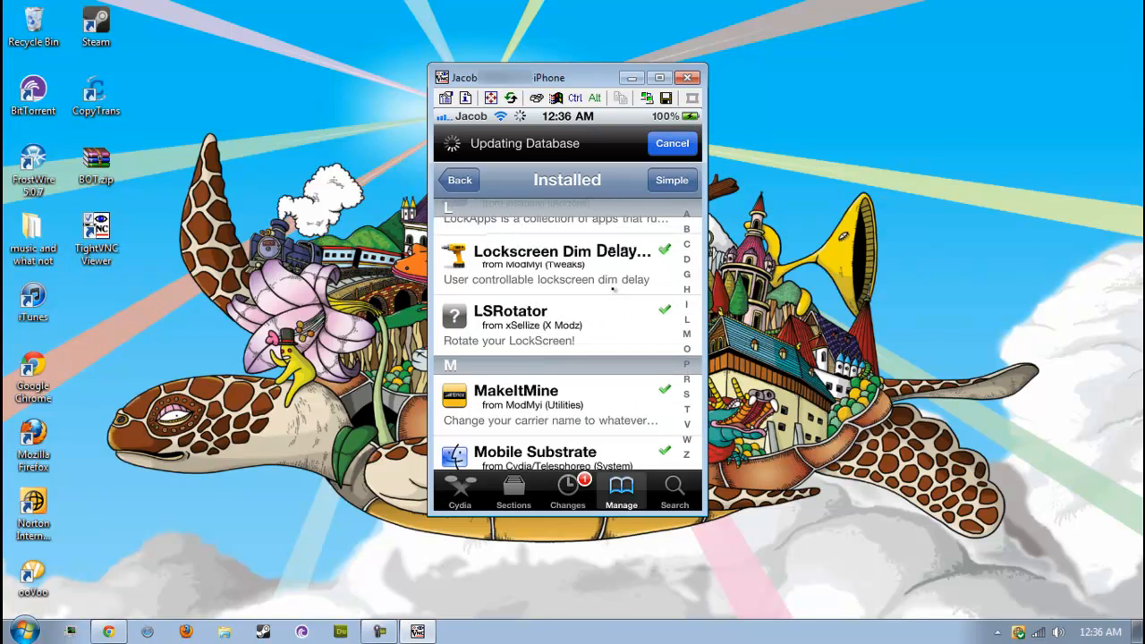
scroll(down, 3)
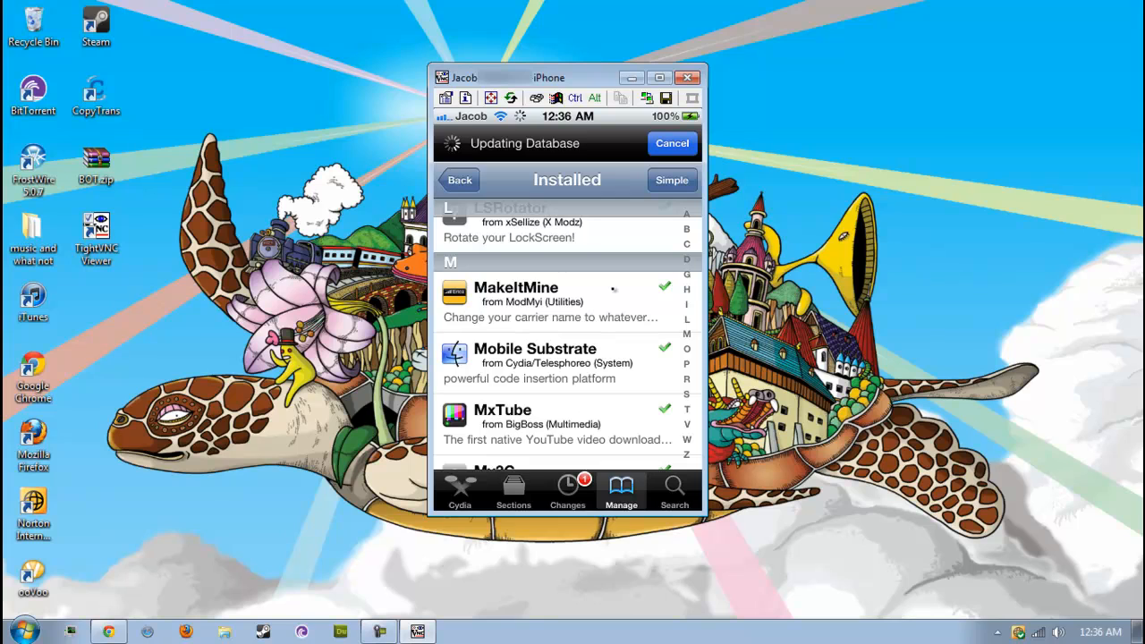
scroll(down, 3)
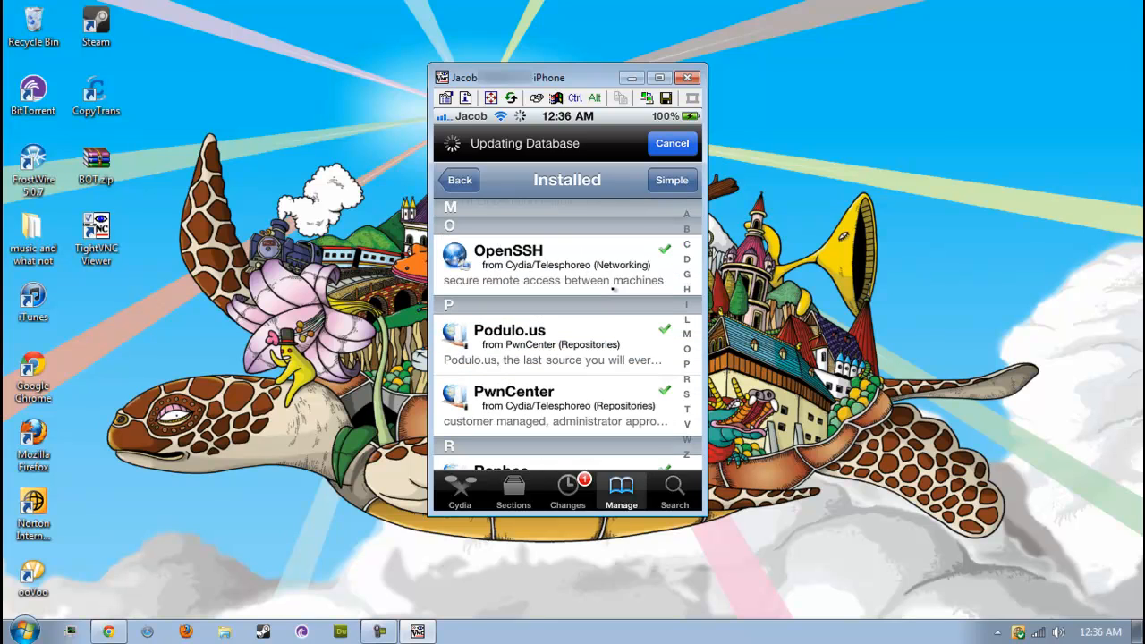
scroll(up, 3)
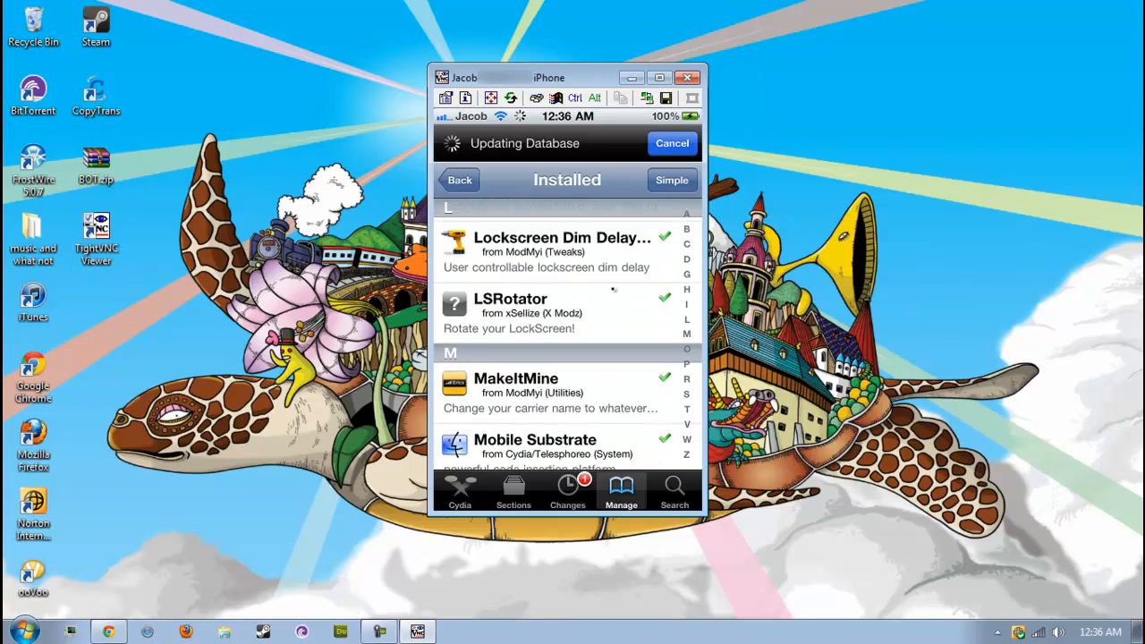
scroll(down, 3)
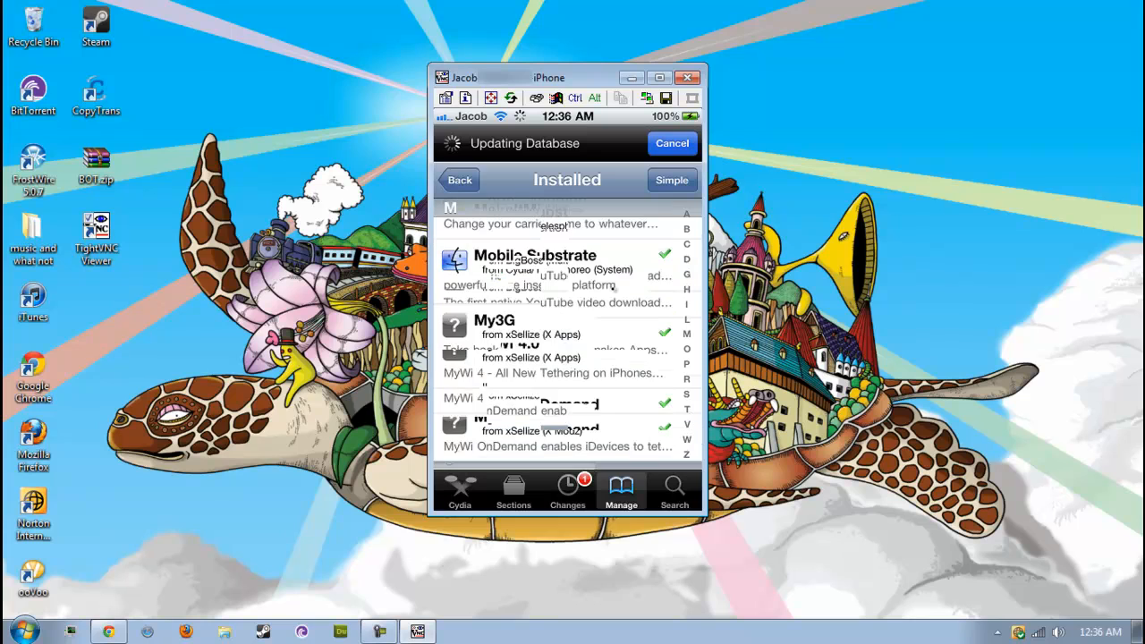
scroll(down, 3)
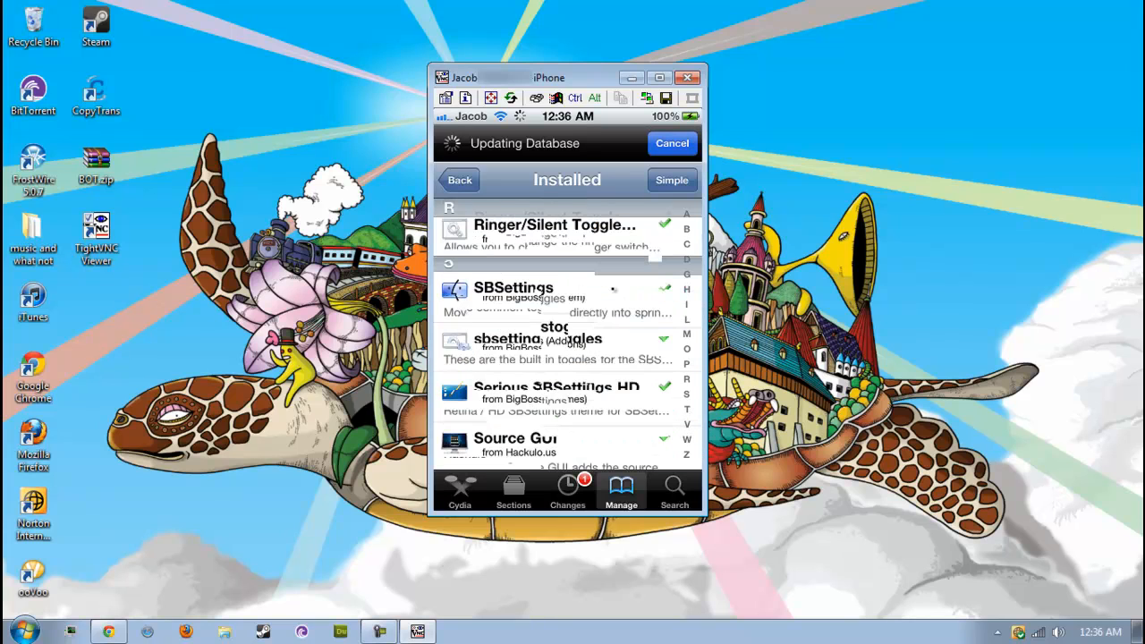
scroll(down, 3)
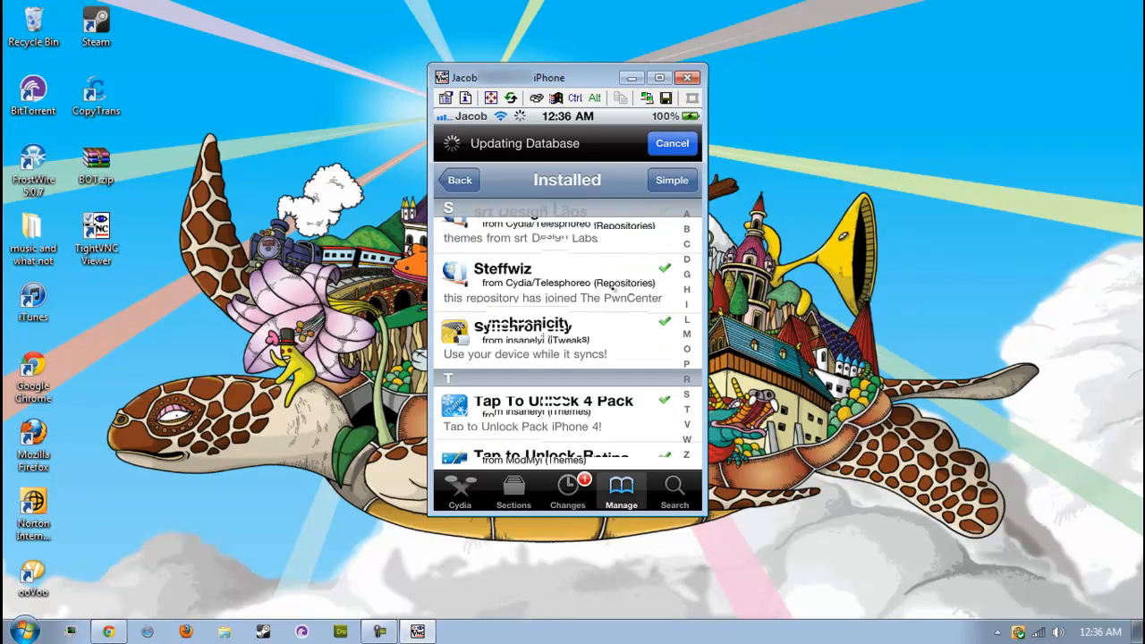
scroll(down, 3)
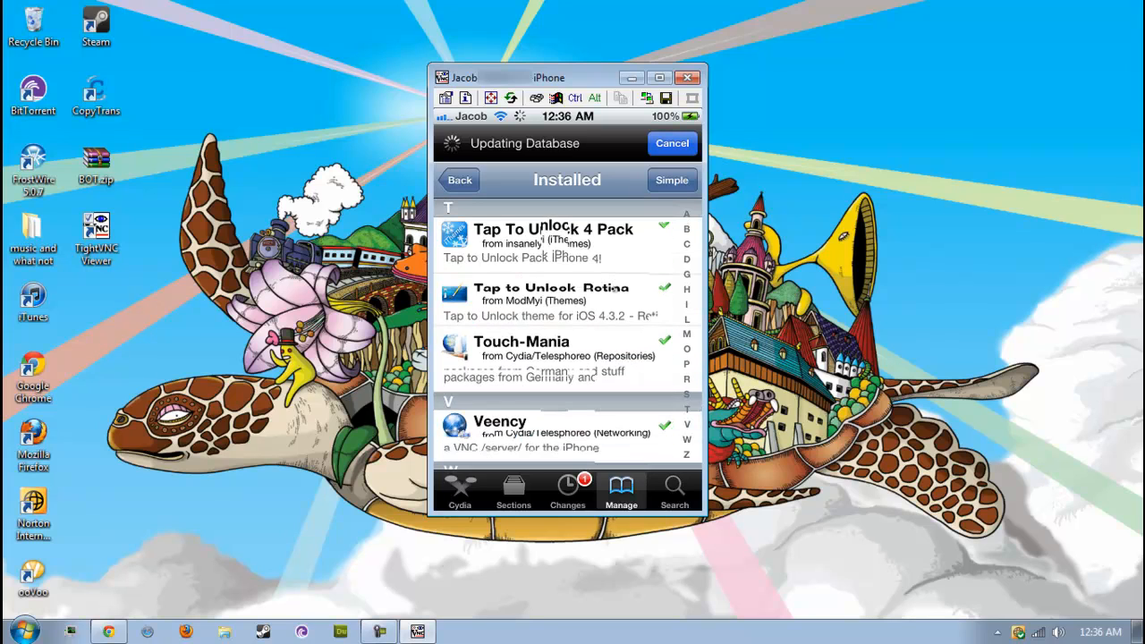
scroll(down, 3)
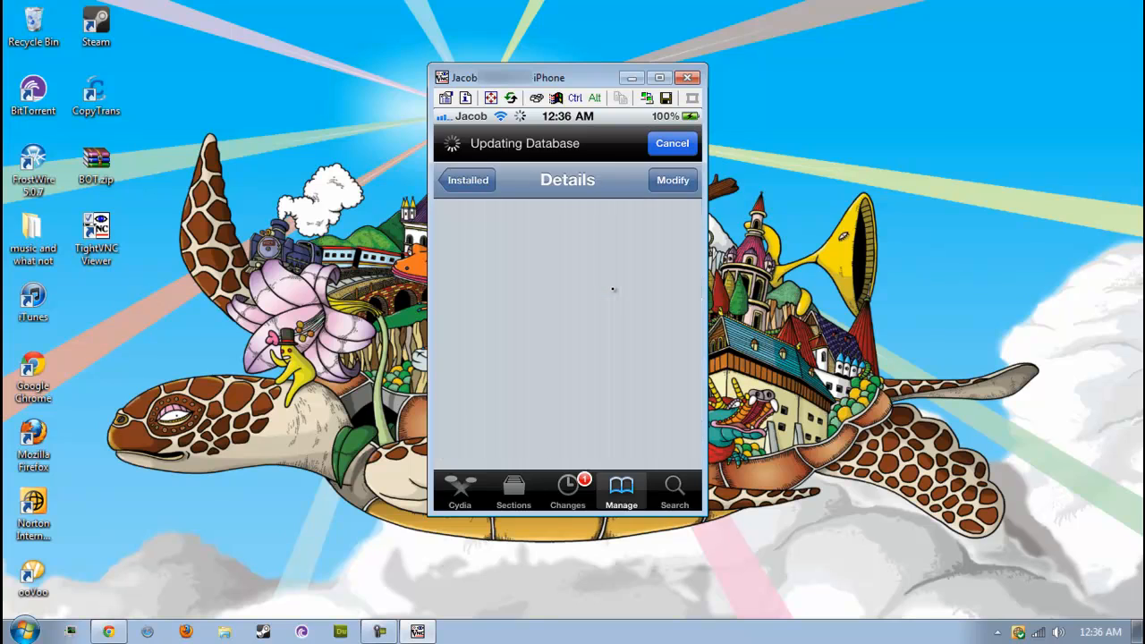
Step: Back out of a package's Details and leave Cydia for the home screen with its folders
click(467, 179)
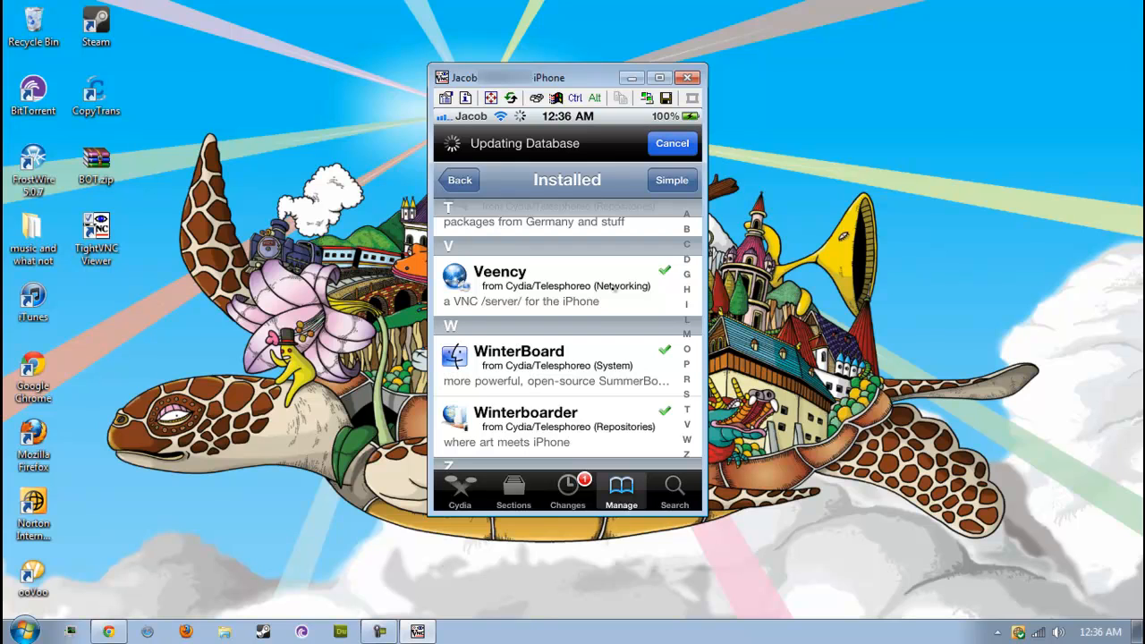
scroll(down, 3)
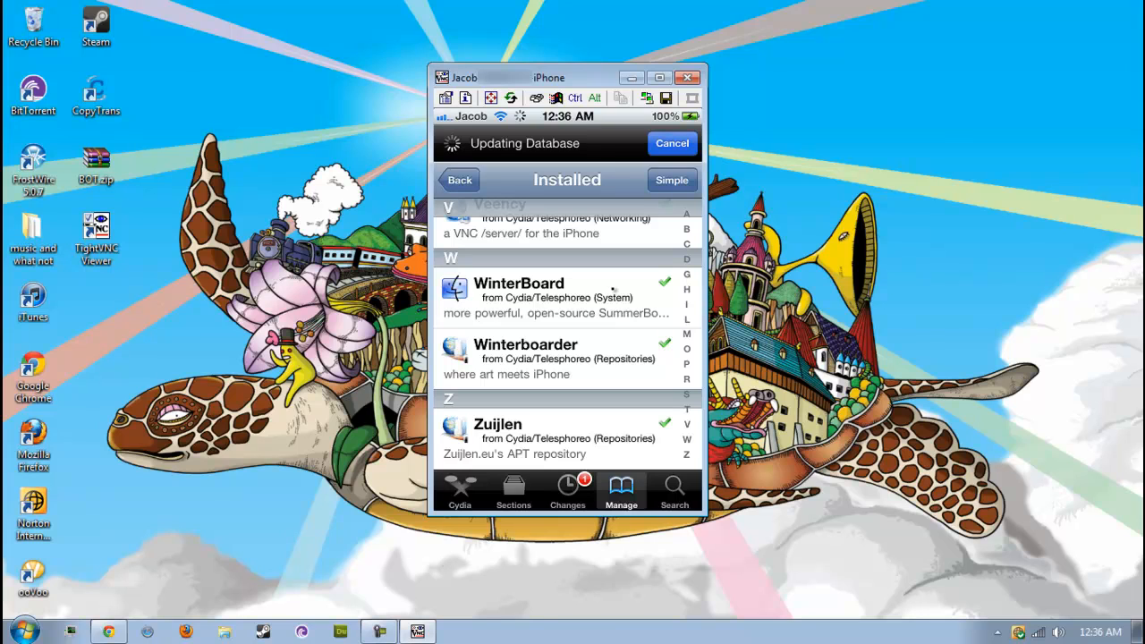
click(621, 490)
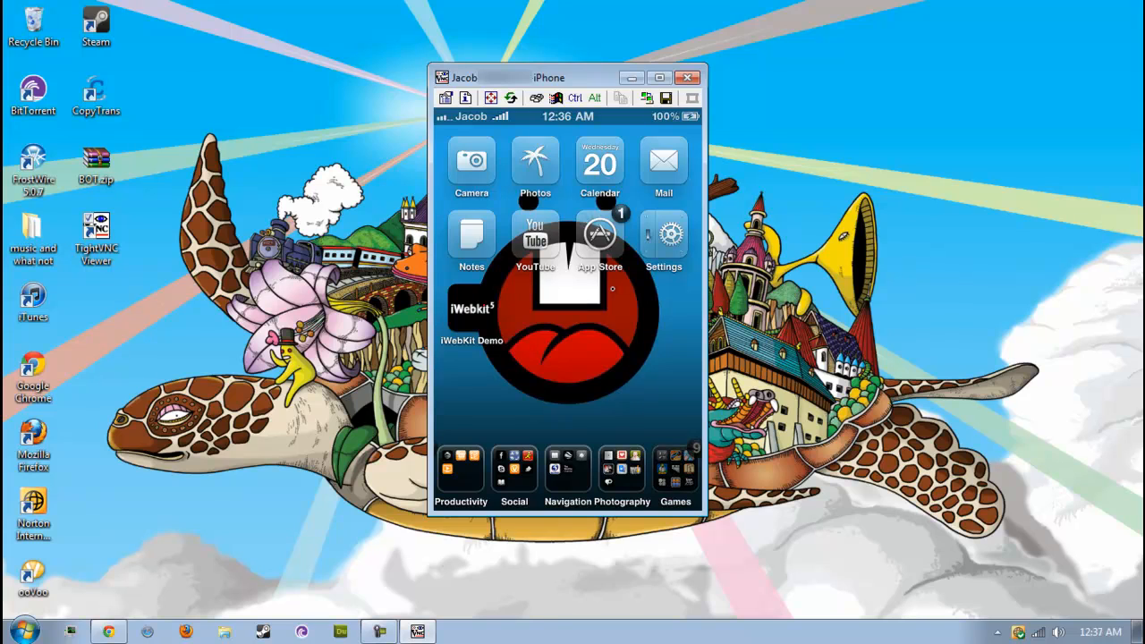
Step: Browse the Games folder's 28 icons from Game Center down through its pages
click(677, 469)
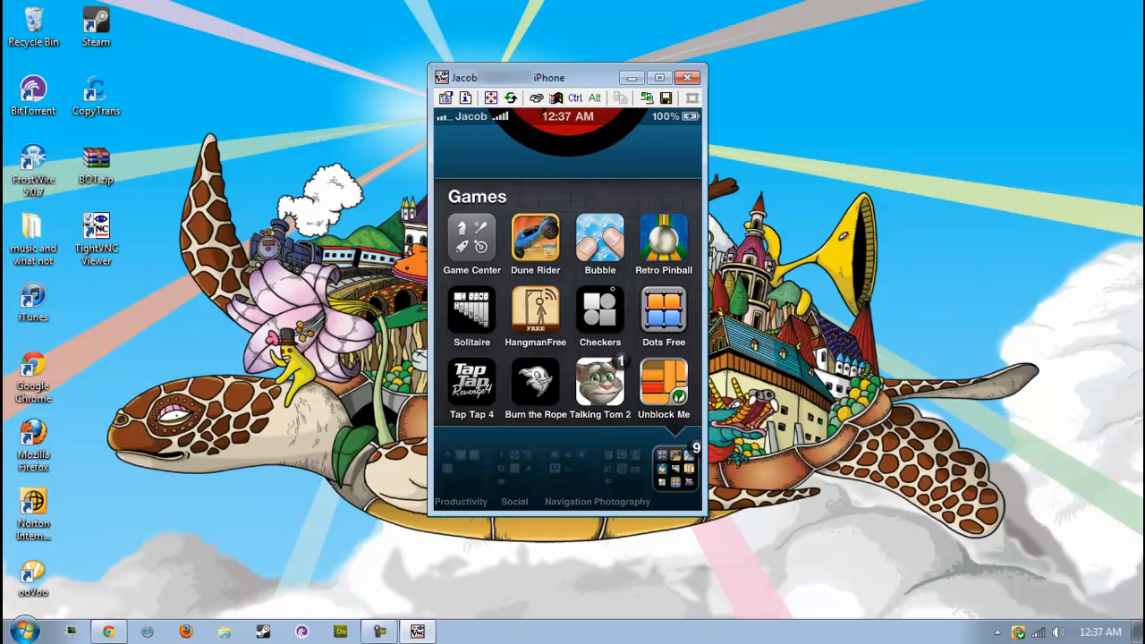
scroll(down, 3)
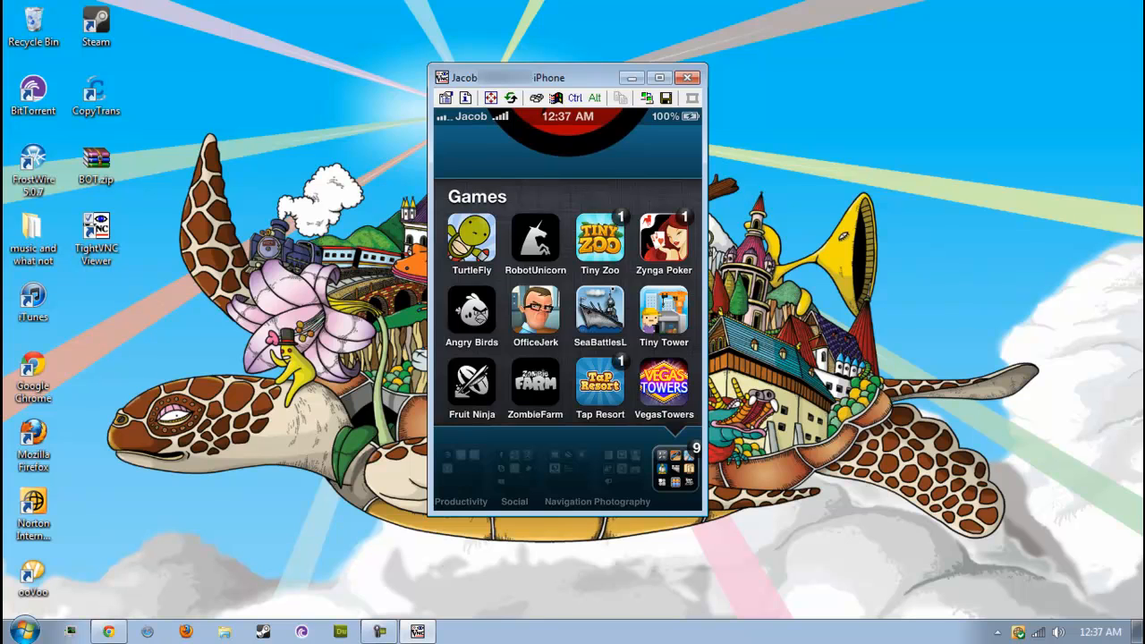
scroll(down, 3)
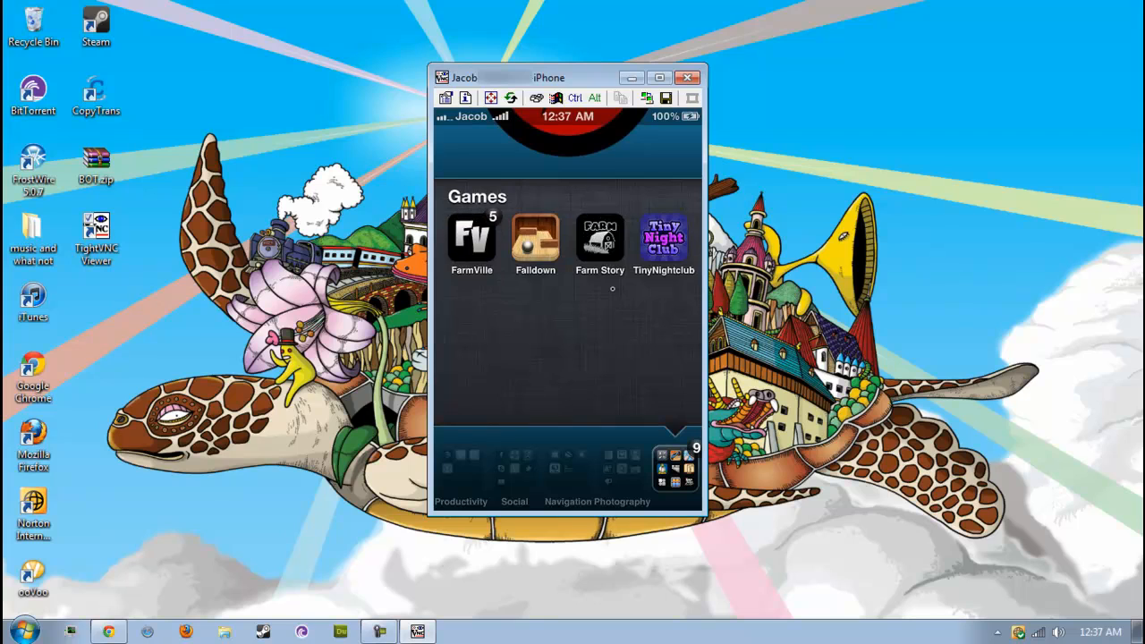
scroll(down, 3)
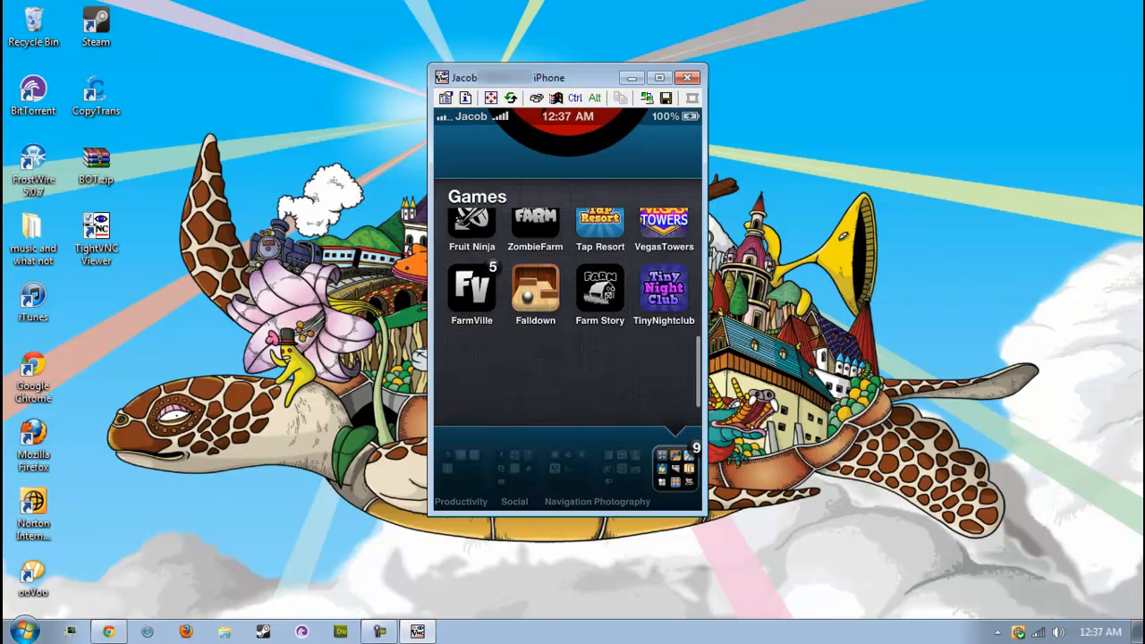
scroll(down, 3)
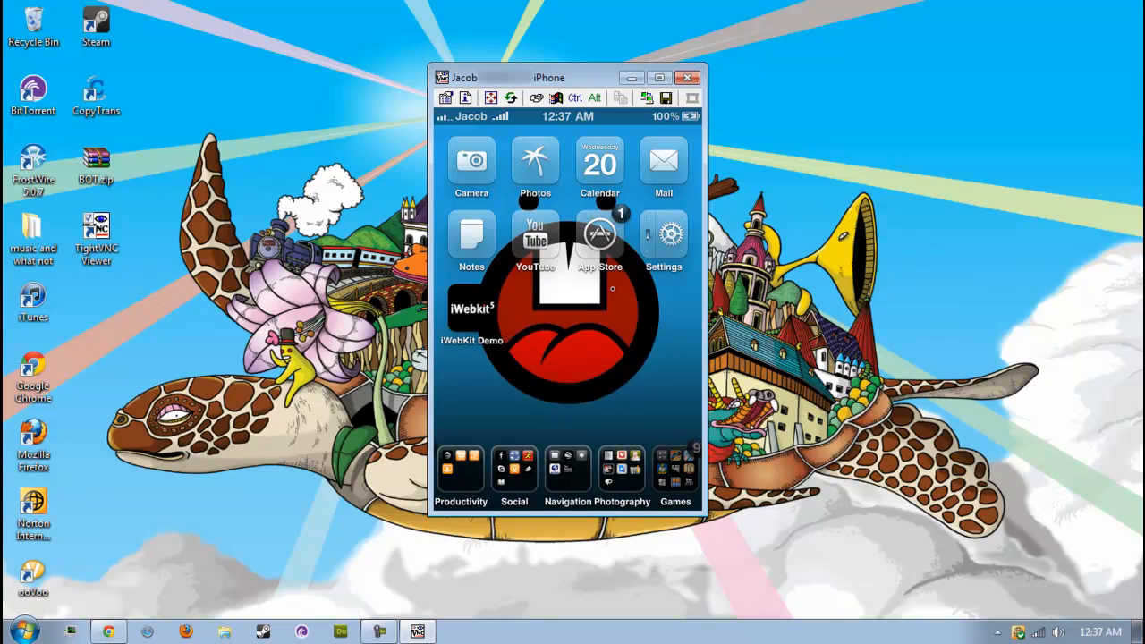
Step: Reopen the Games folder and scroll down to FarmVille and TinyNightclub
click(676, 469)
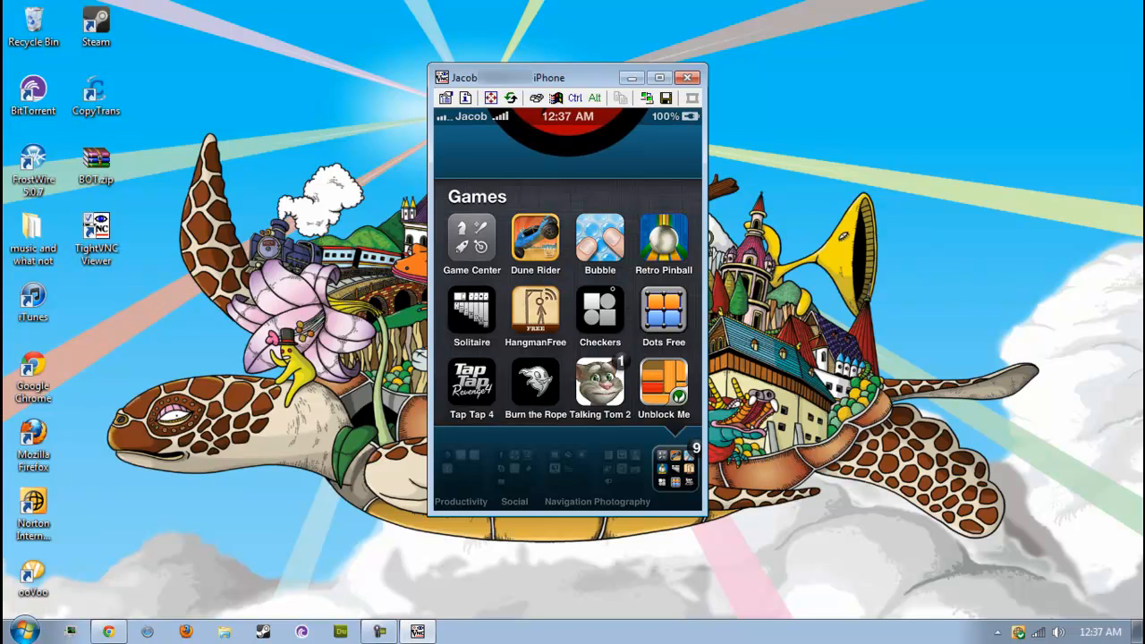
scroll(down, 3)
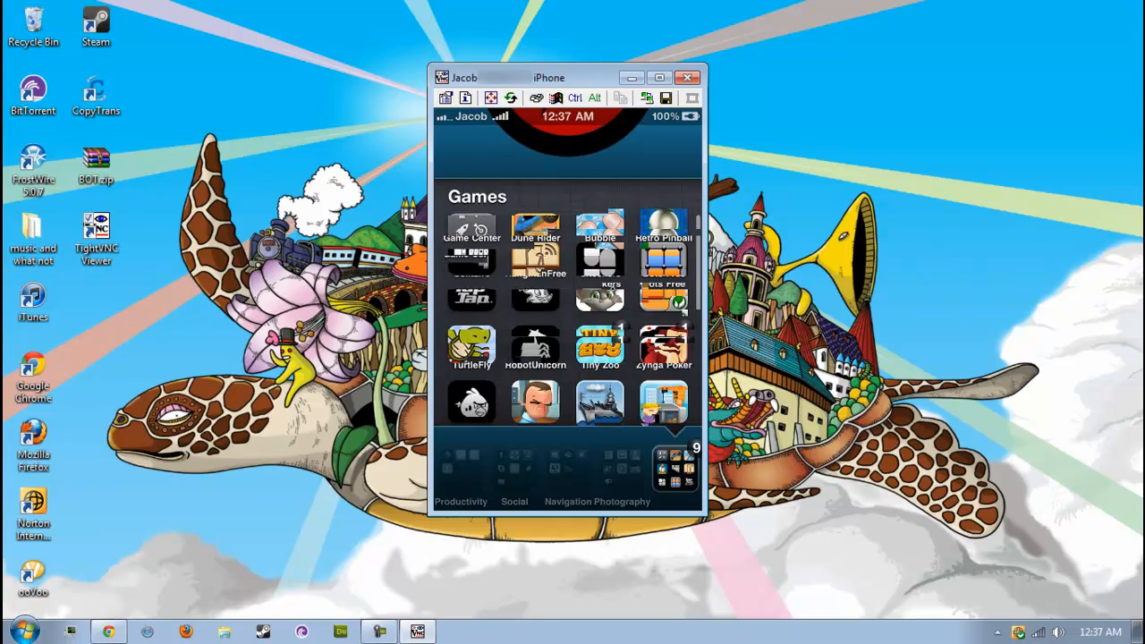
scroll(down, 3)
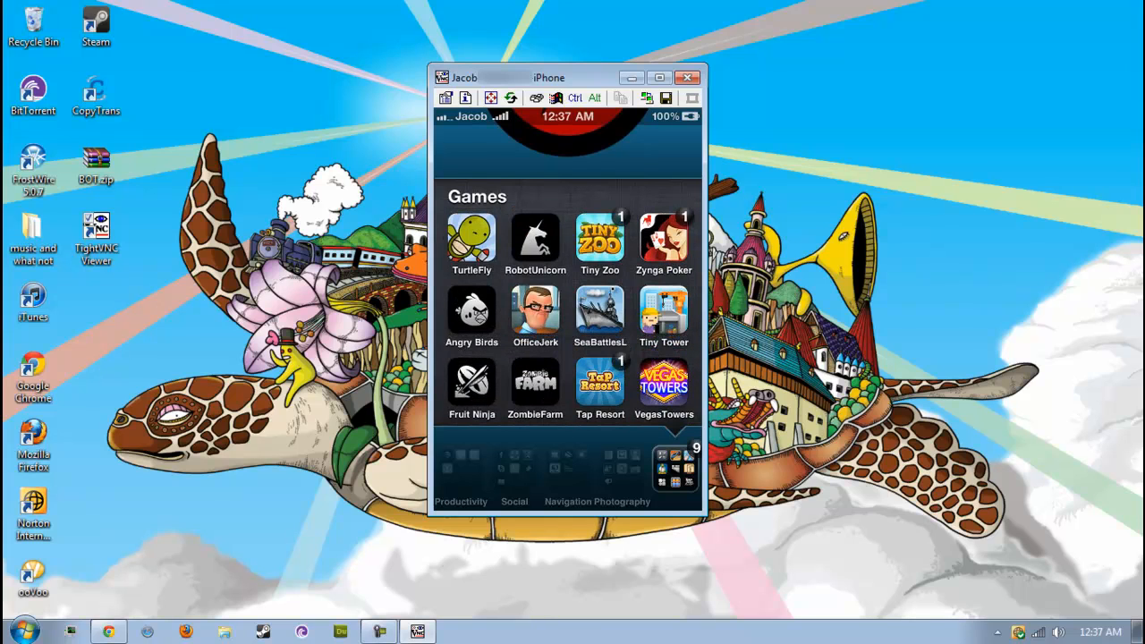
scroll(down, 3)
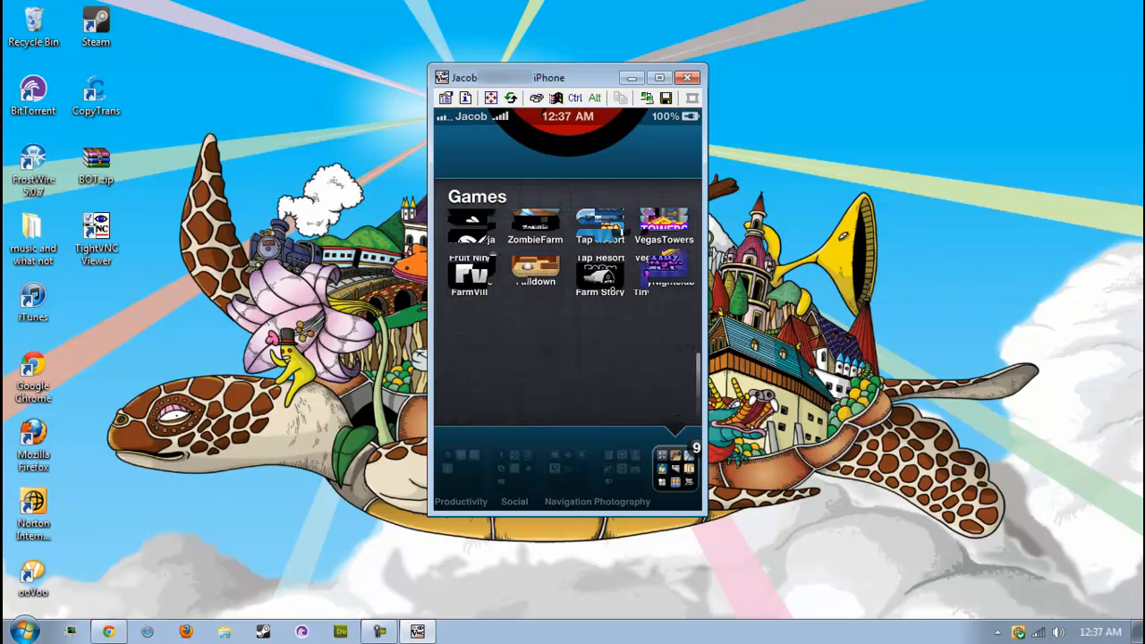